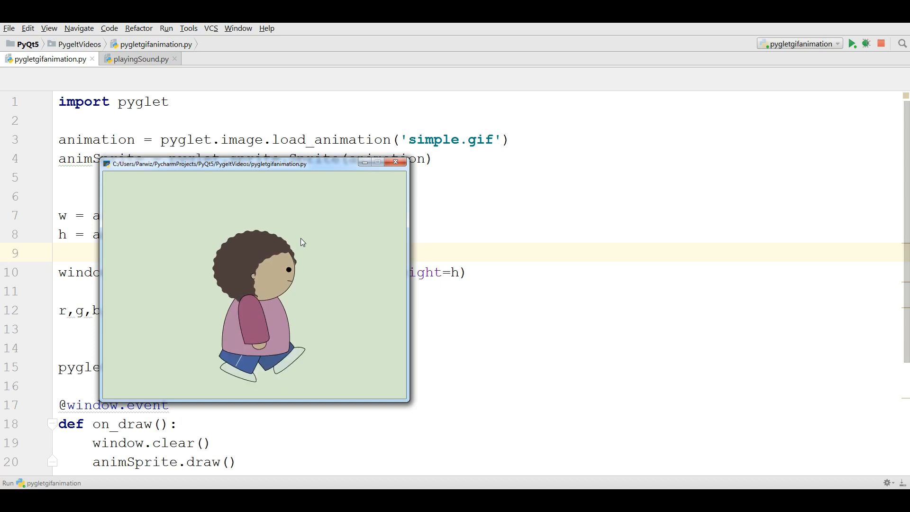
mouse_move(358, 246)
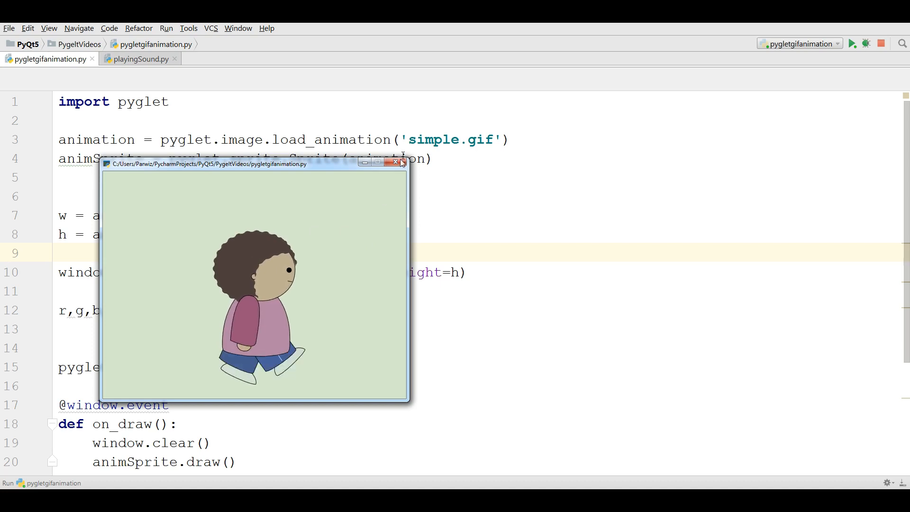
Close the walking-character animation window and bring up the empty playingSound.py tab
click(396, 163)
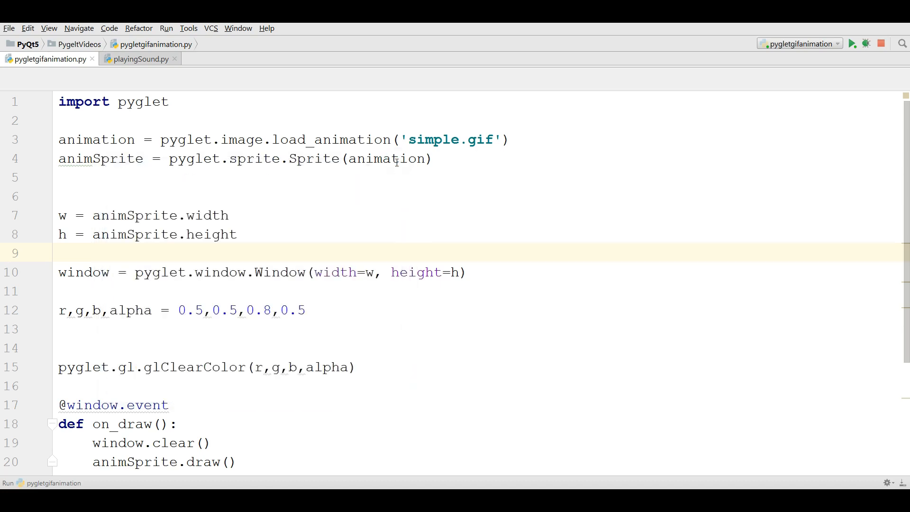
click(140, 59)
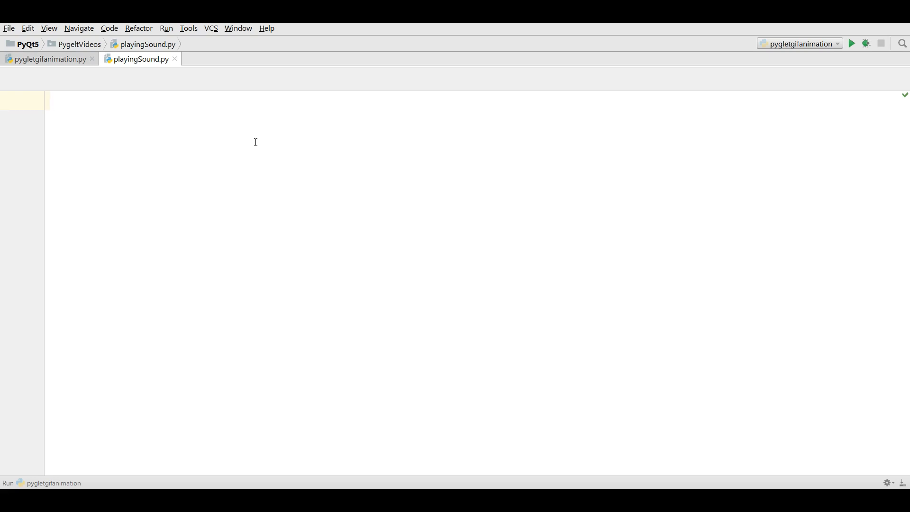
Import pyglet and load beep.wav with pyglet.resource.media and streaming=False
text(import)
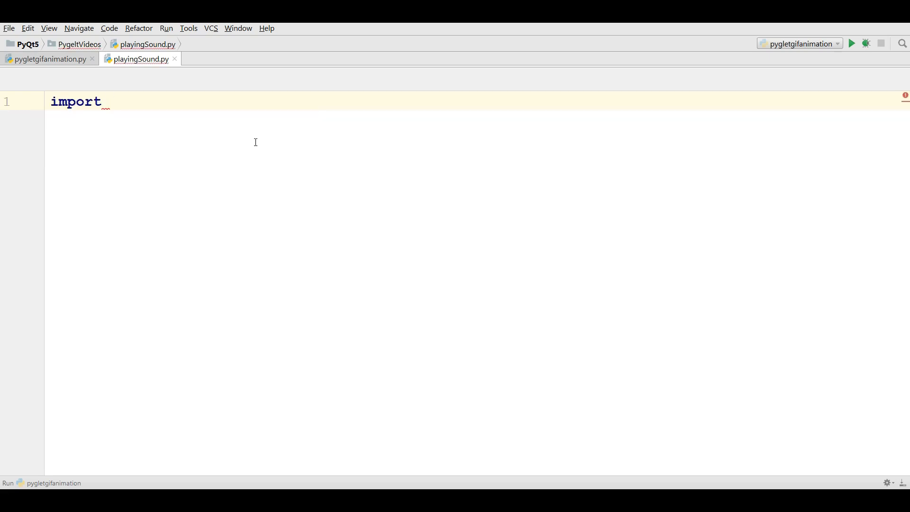
text(pyglet)
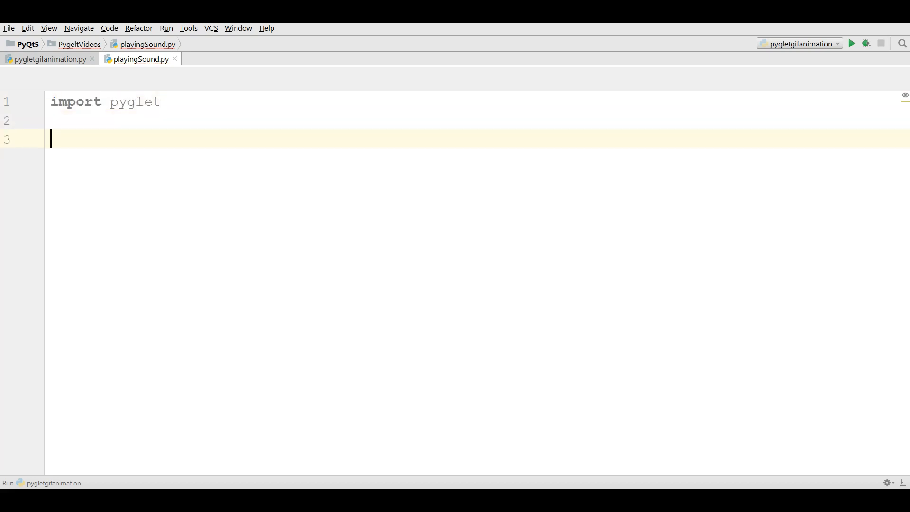
text(mus)
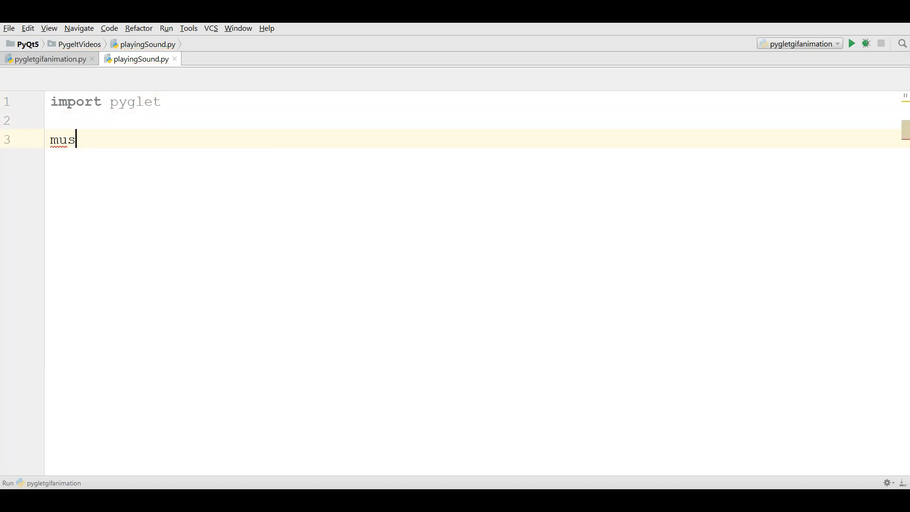
key(BackSpace)
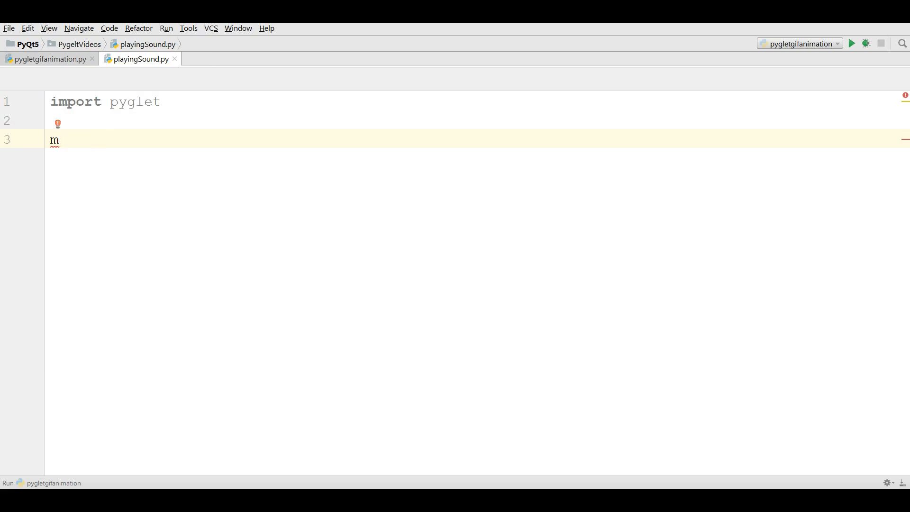
text(usic =)
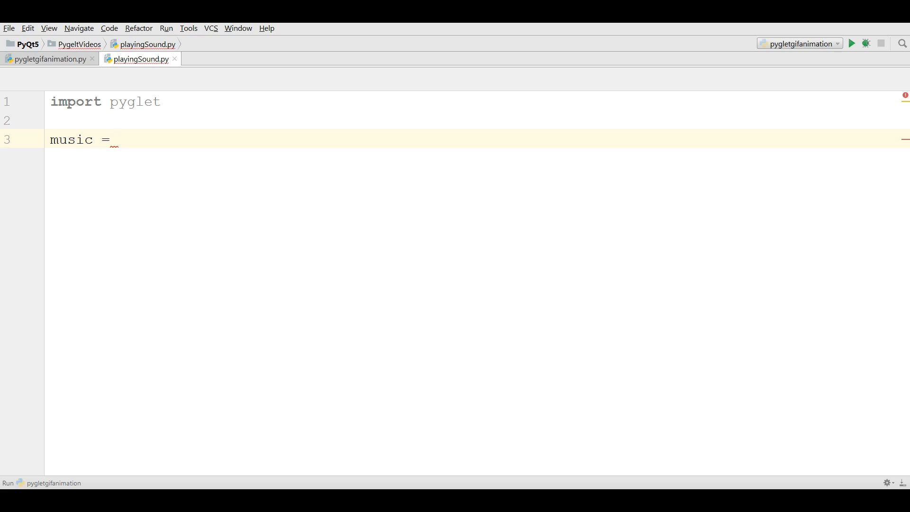
text(pyglet)
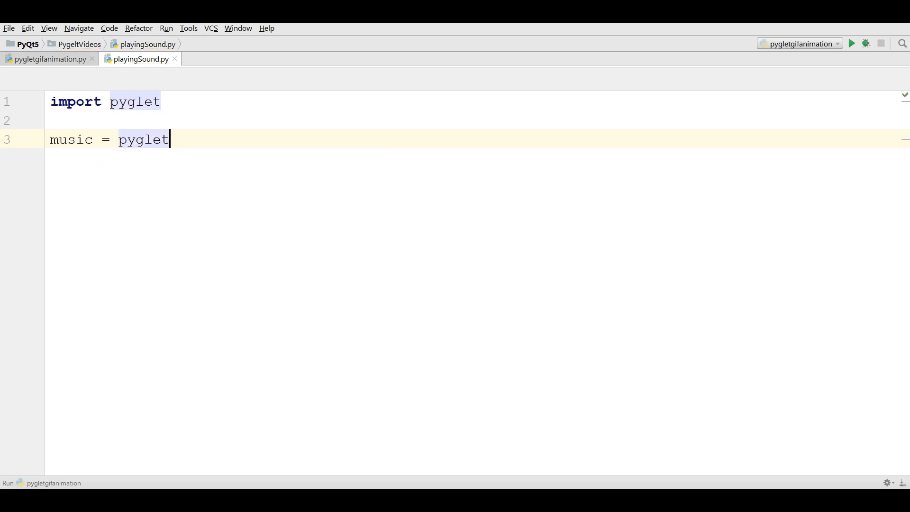
text(.resource.media)
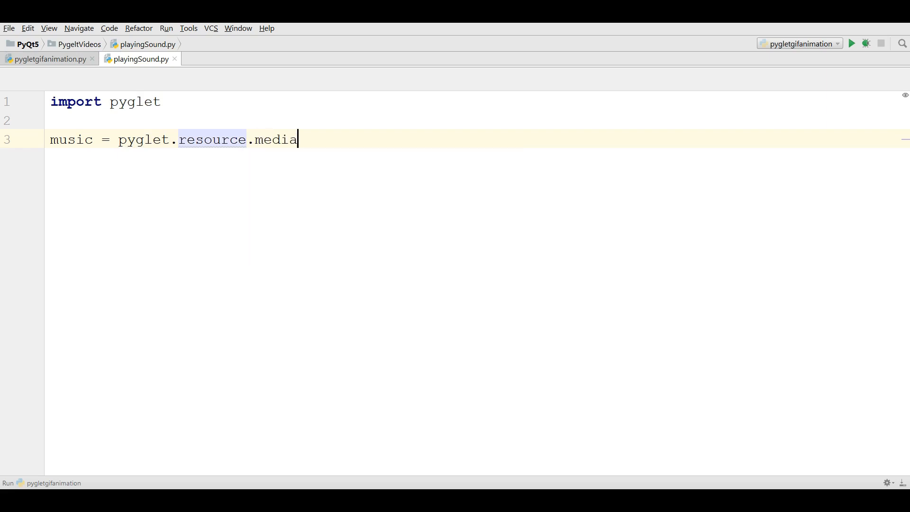
text(()
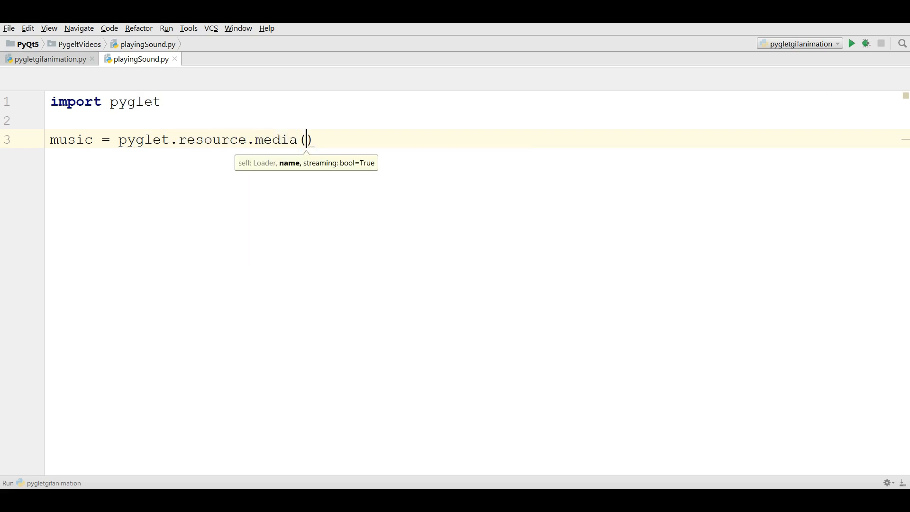
text(')
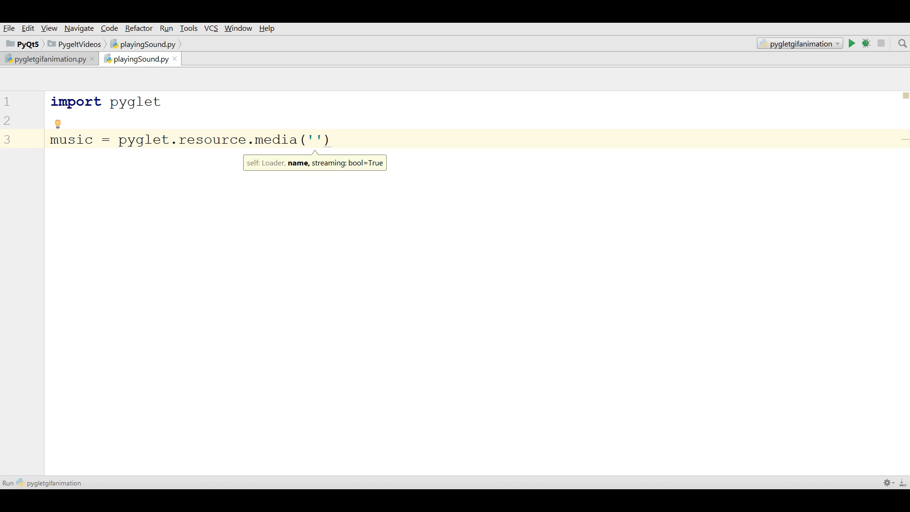
text(bee)
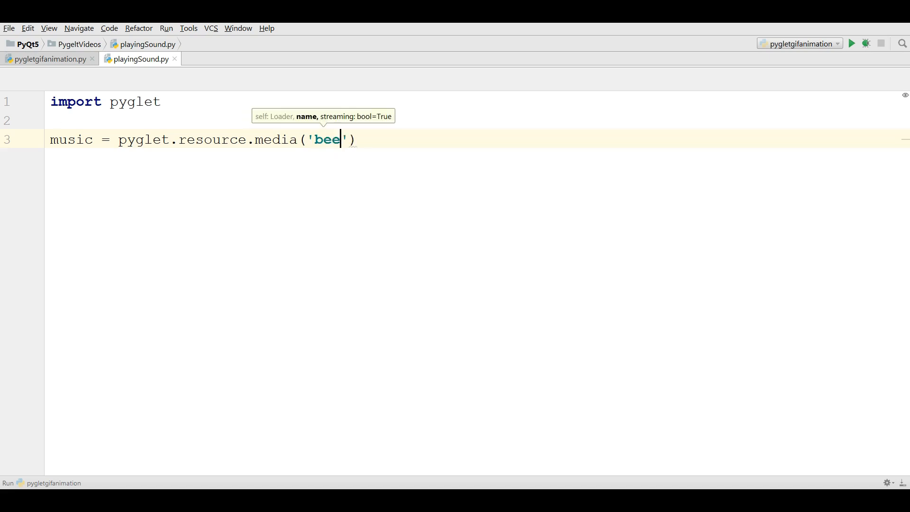
text(p.va)
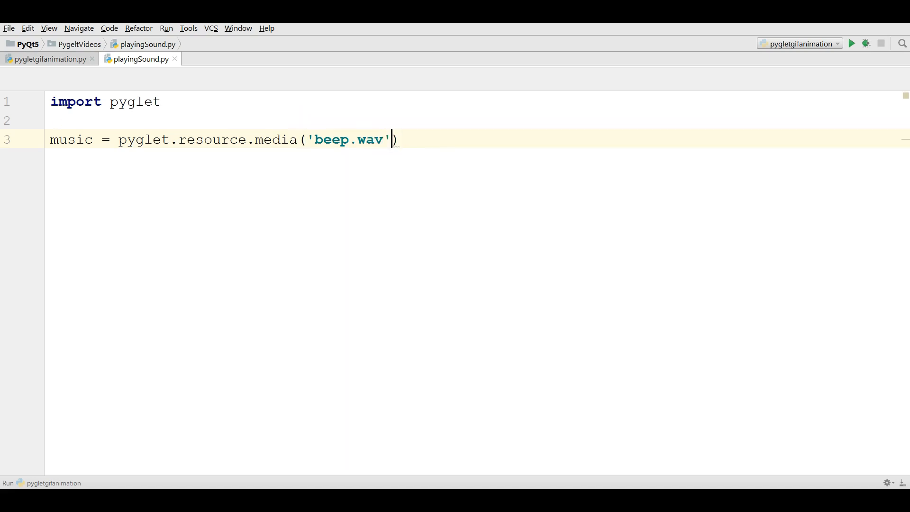
text(, streaming=False)
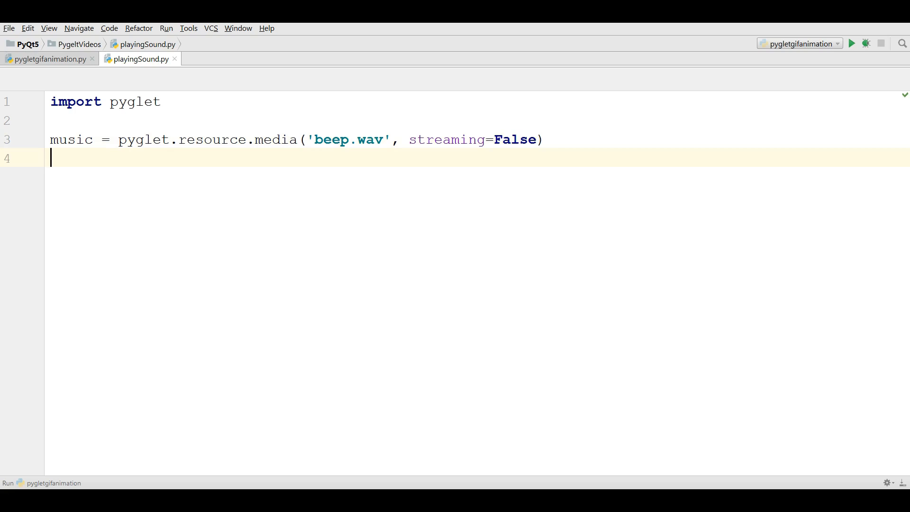
Add music.play() and start typing pyglet.app.run()
text(m)
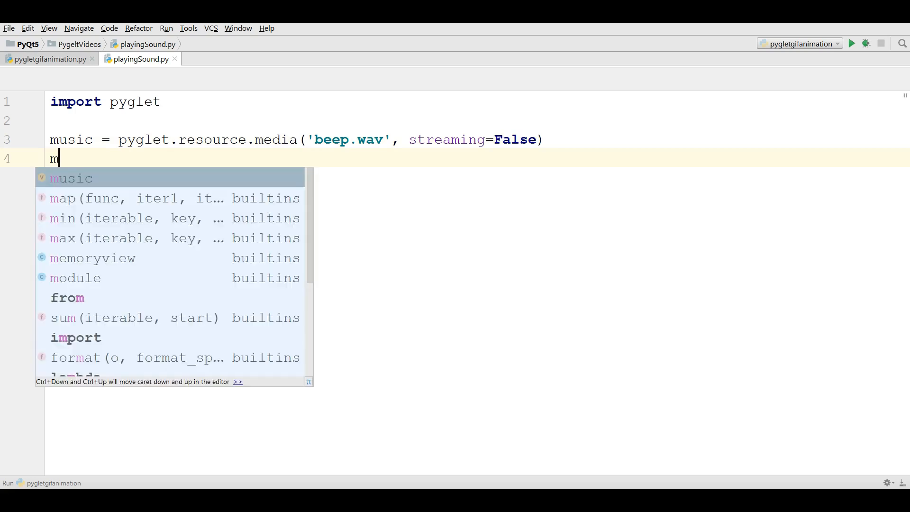
text(usic.pl)
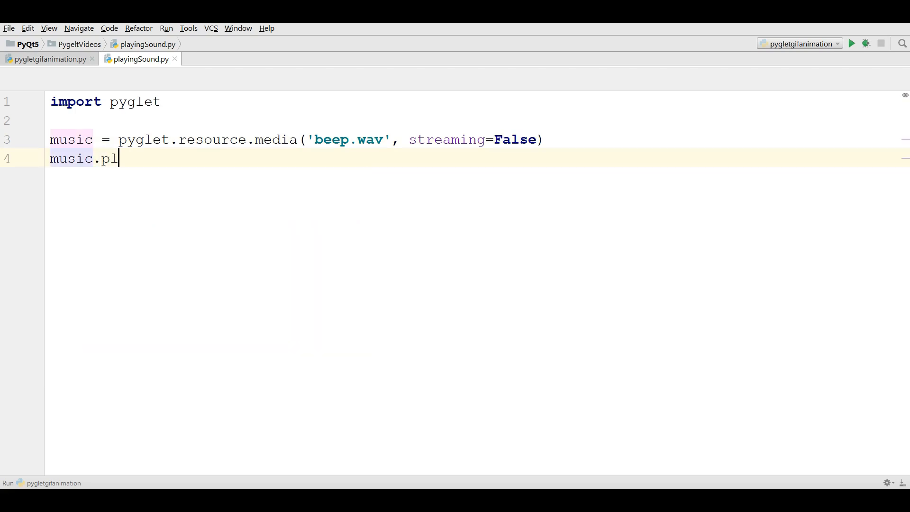
text(a)
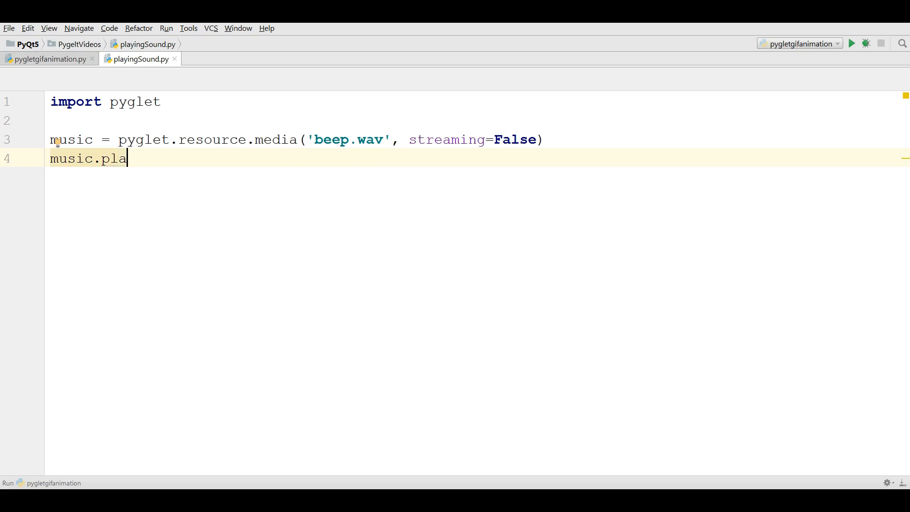
text(y())
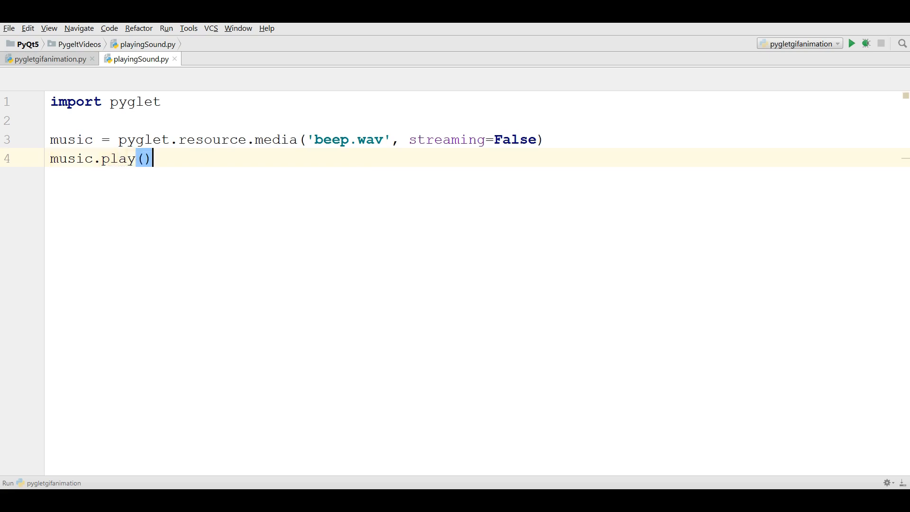
text(py)
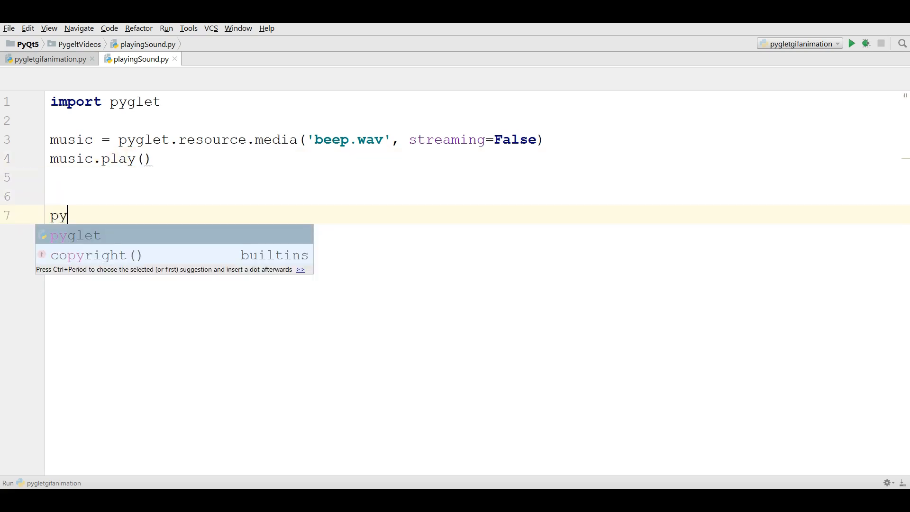
text(glet.)
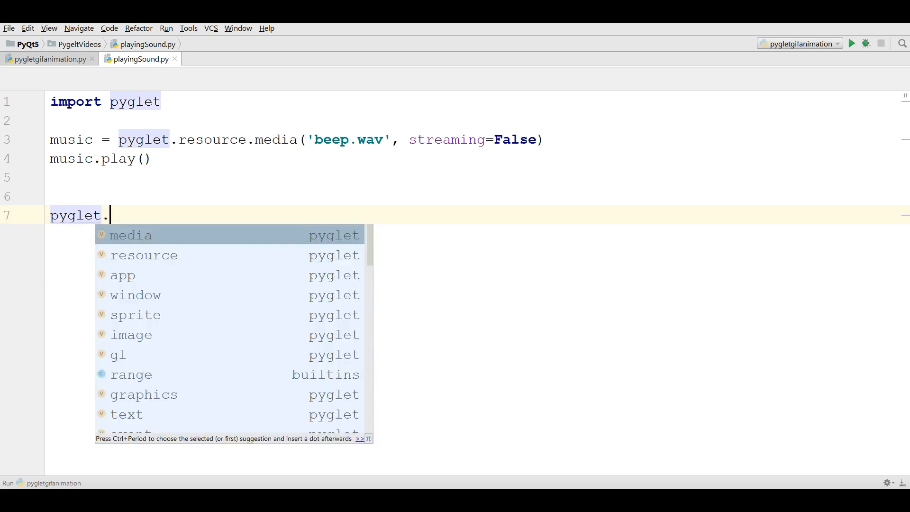
text(app.run()
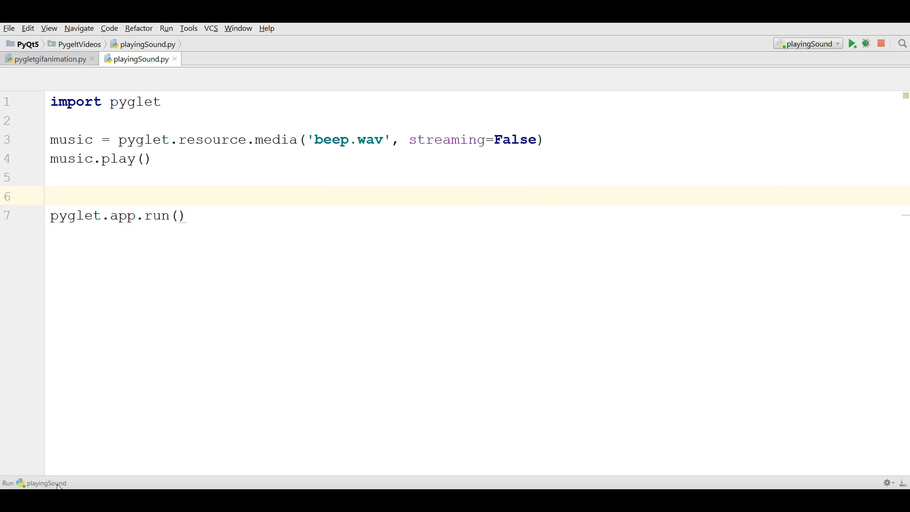
Terminate the still-running playingSound process from the run panel
right_click(35, 483)
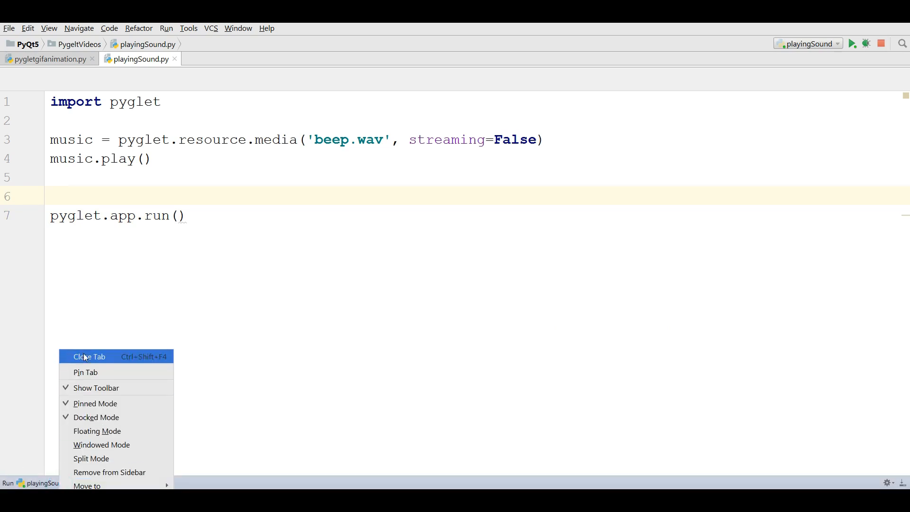
right_click(585, 196)
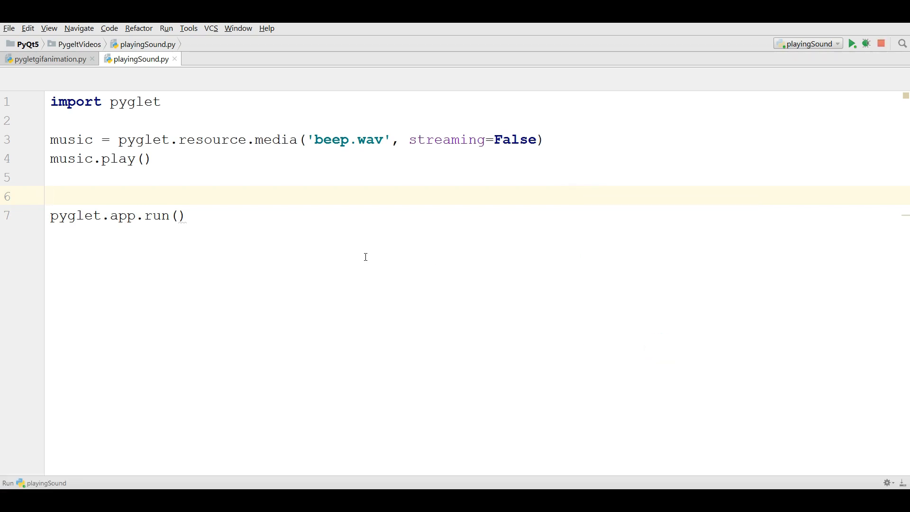
mouse_move(111, 398)
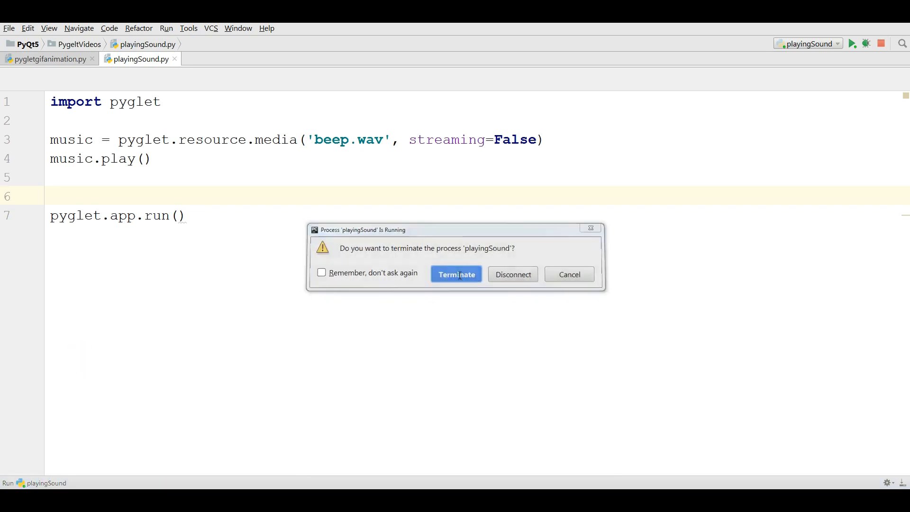
click(456, 274)
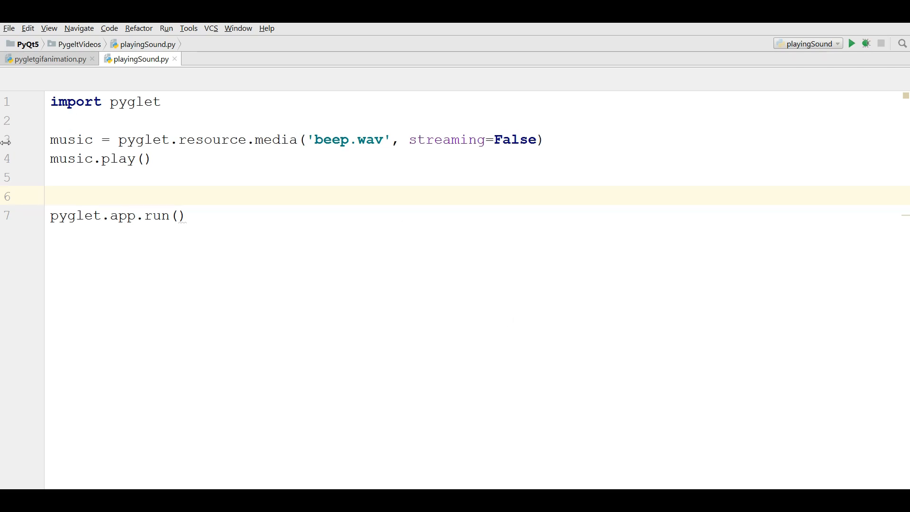
mouse_move(103, 184)
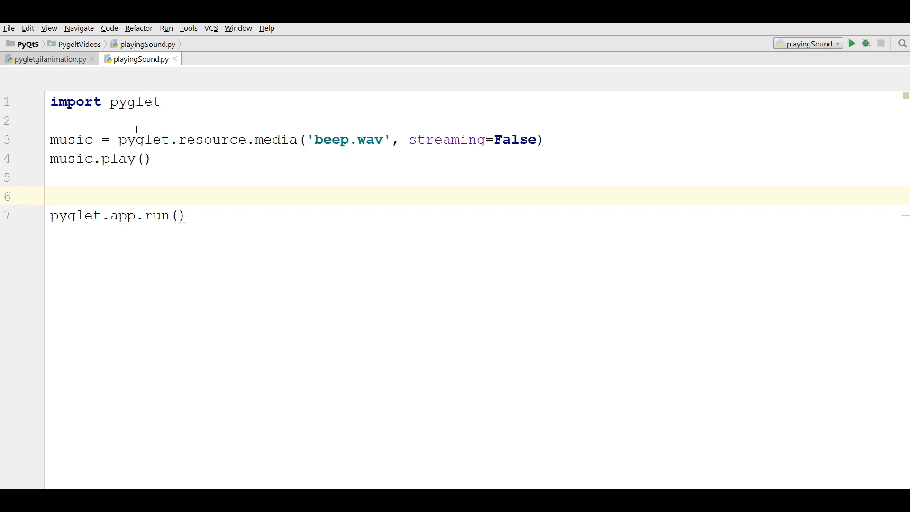
Replace 'beep.wav' with 'guitar.mp3' in the pyglet.resource.media() call
click(13, 58)
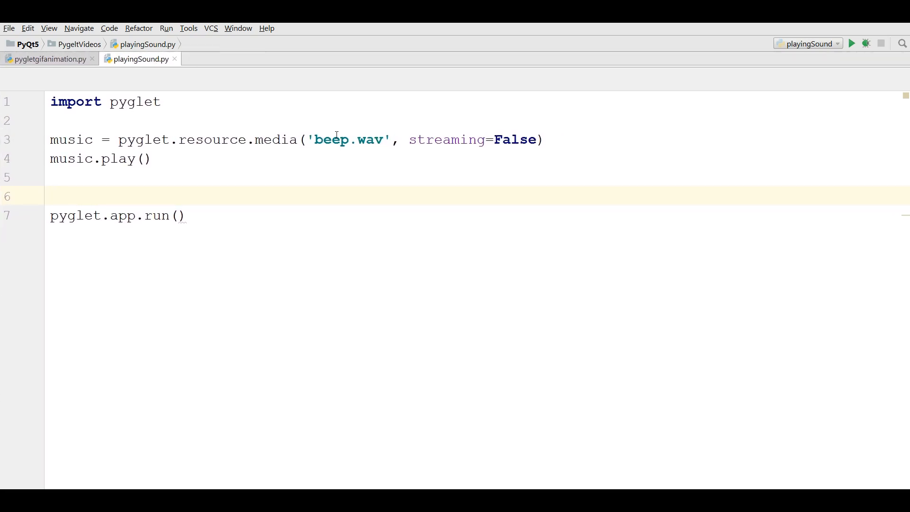
text(gui)
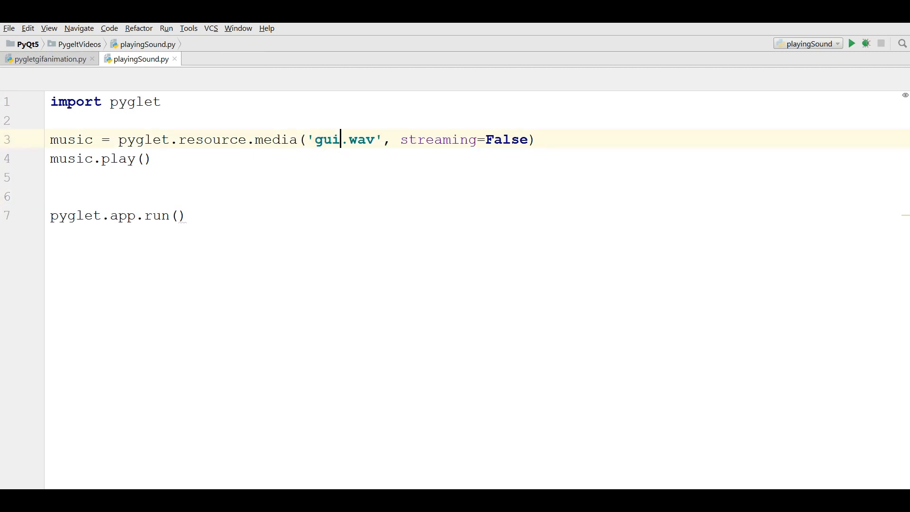
text(tar)
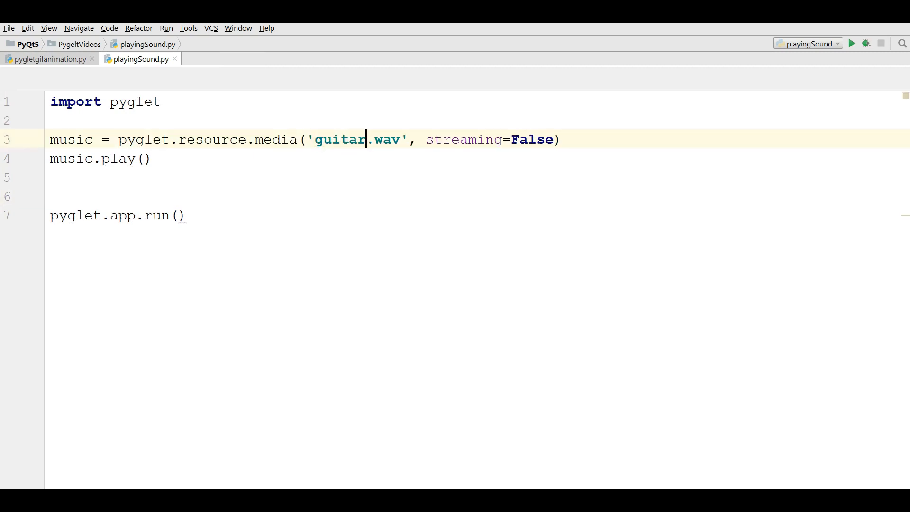
key(BackSpace)
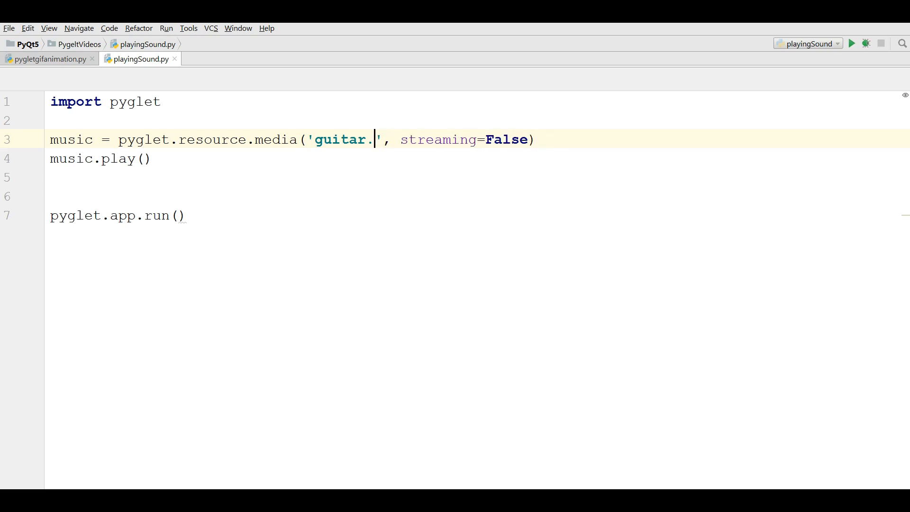
text(mp)
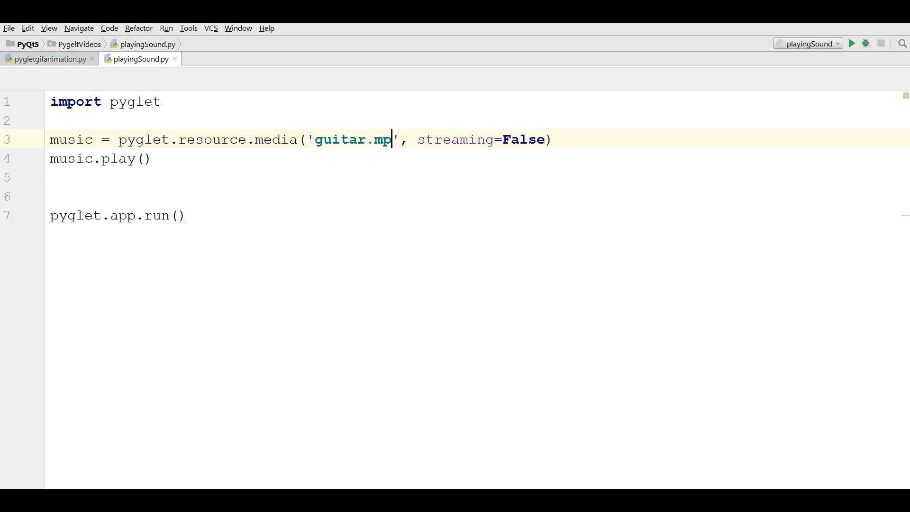
text(3)
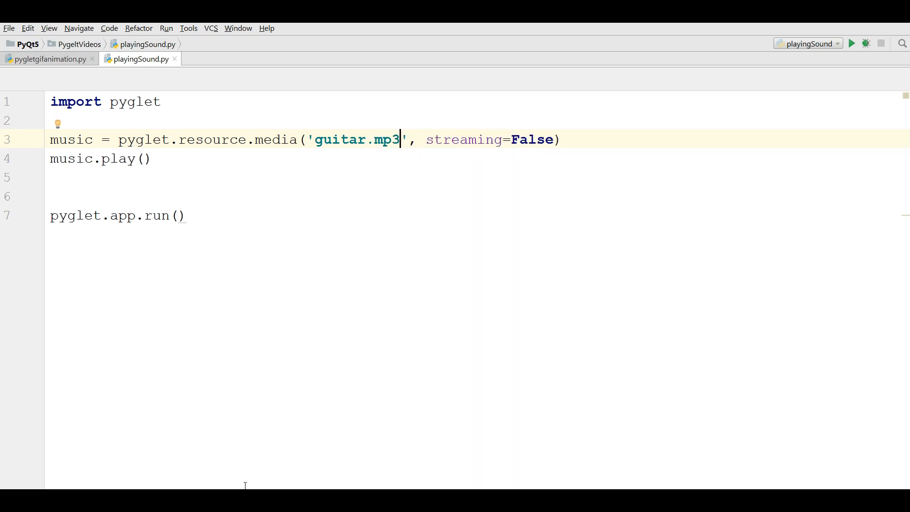
mouse_move(107, 32)
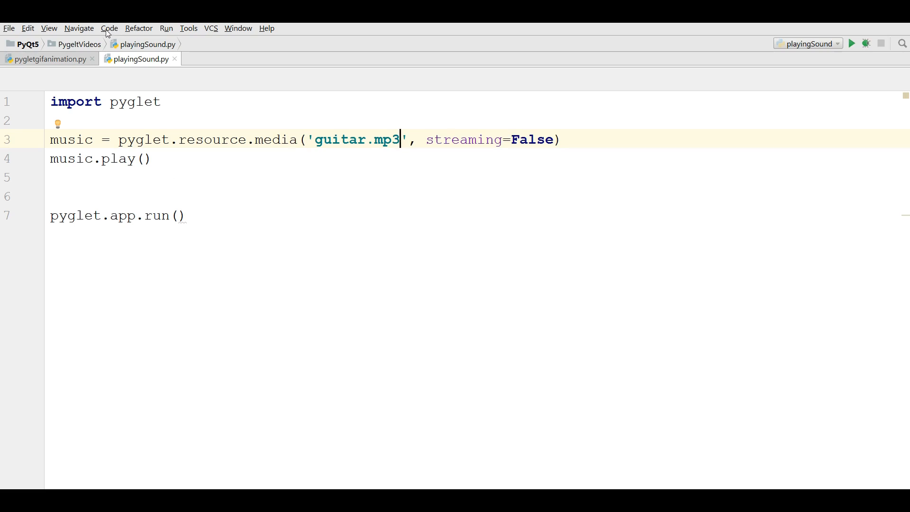
click(49, 28)
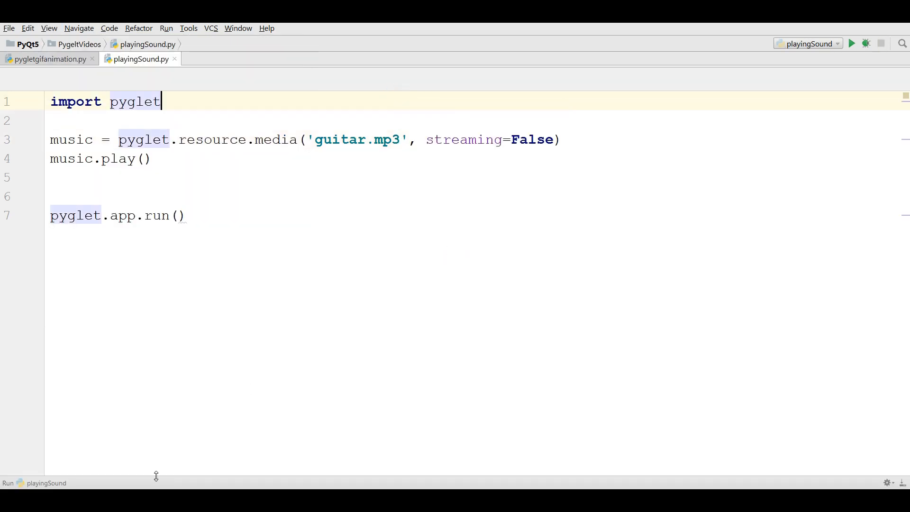
Run playingSound.py to try playing guitar.mp3
click(851, 44)
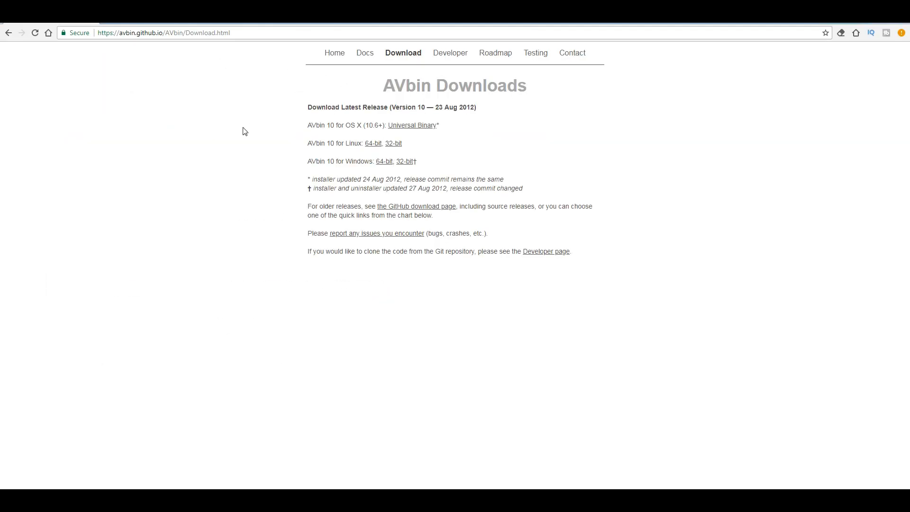
mouse_move(597, 344)
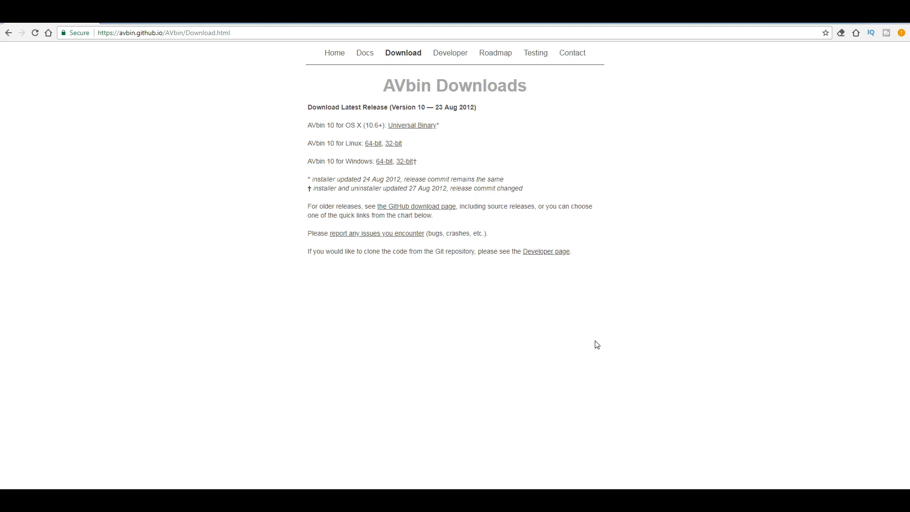
mouse_move(96, 48)
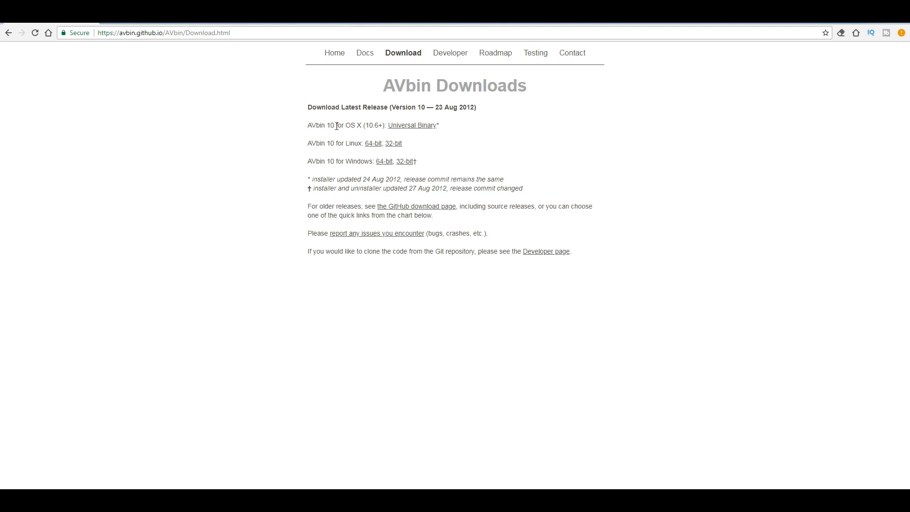
mouse_move(369, 173)
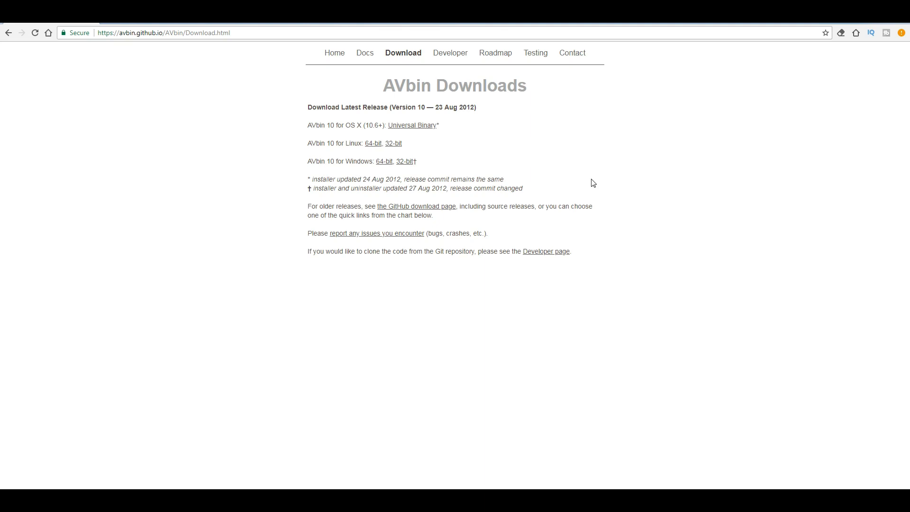
mouse_move(462, 202)
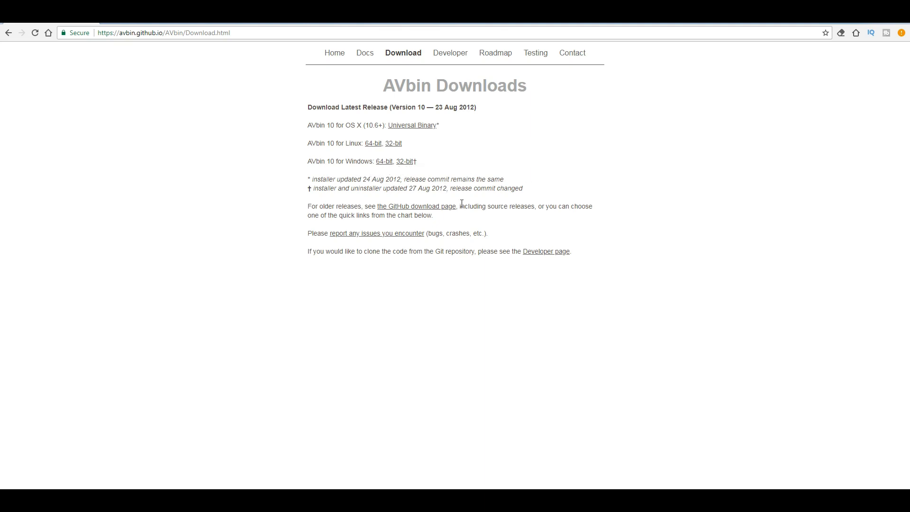
mouse_move(533, 438)
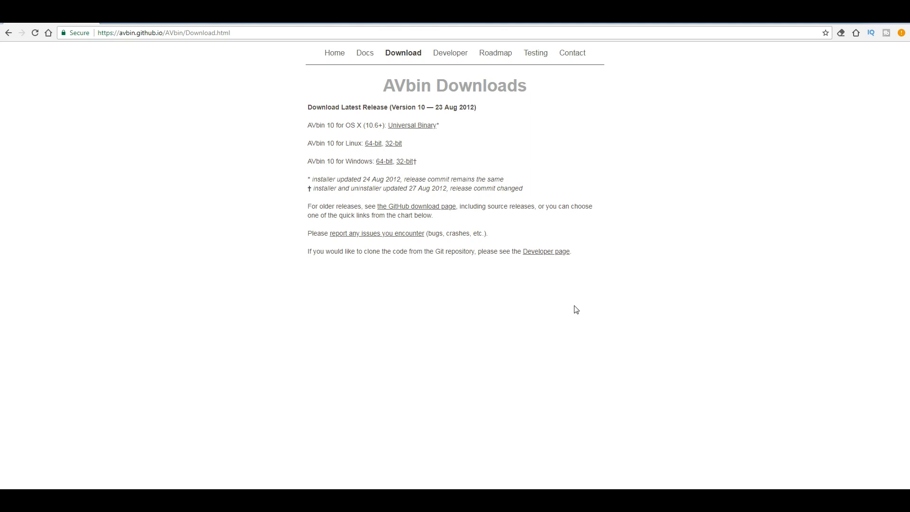
mouse_move(408, 175)
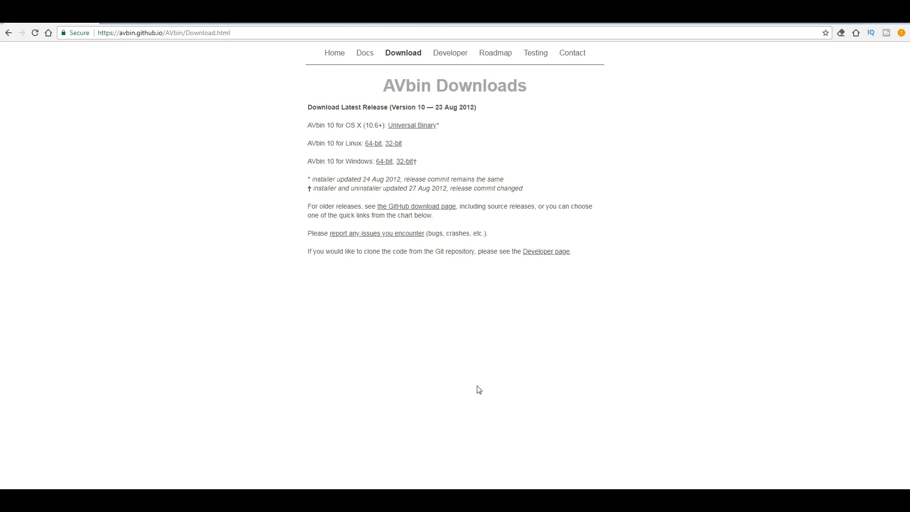
mouse_move(406, 207)
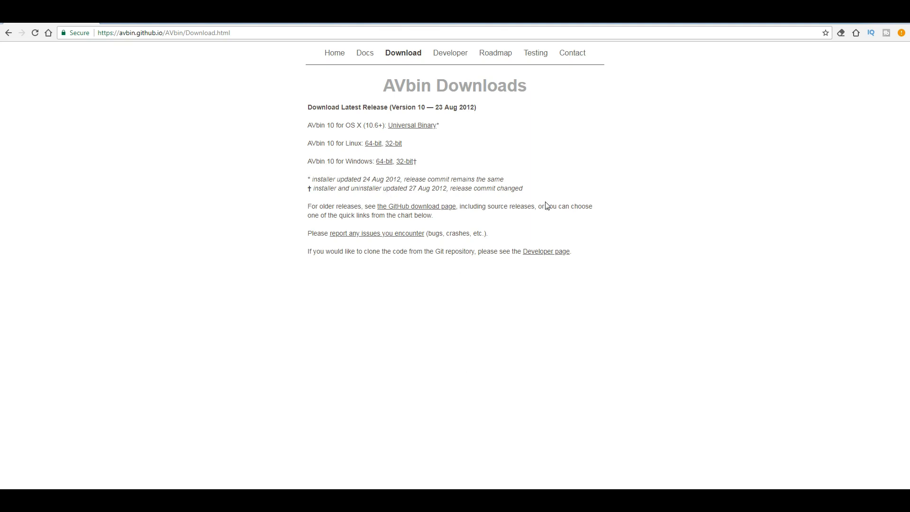
mouse_move(602, 273)
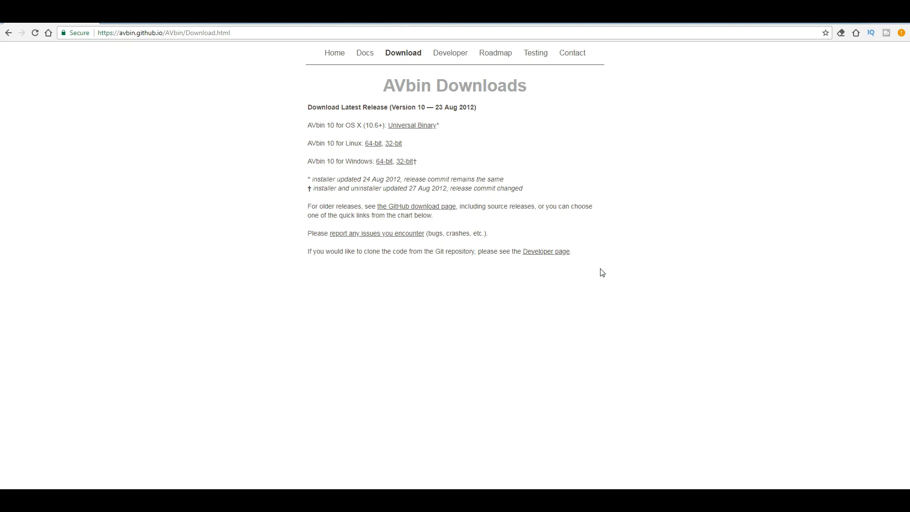
mouse_move(499, 182)
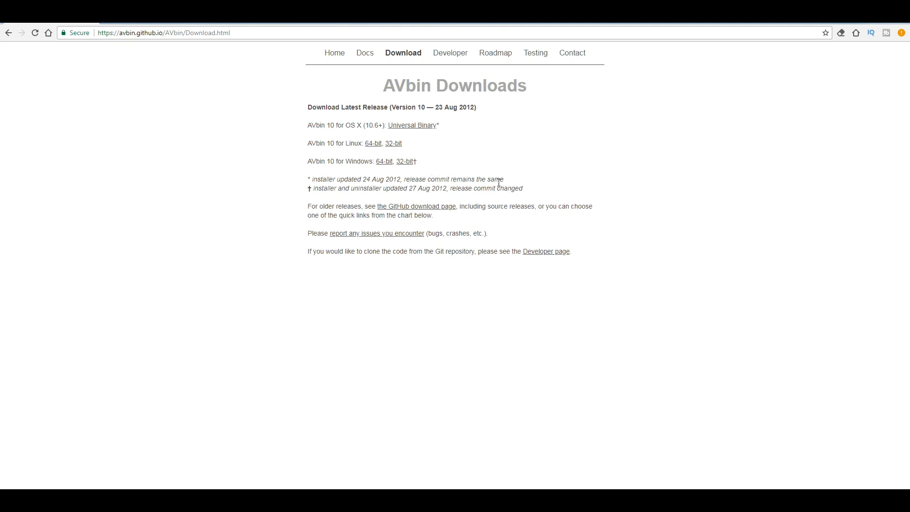
mouse_move(396, 164)
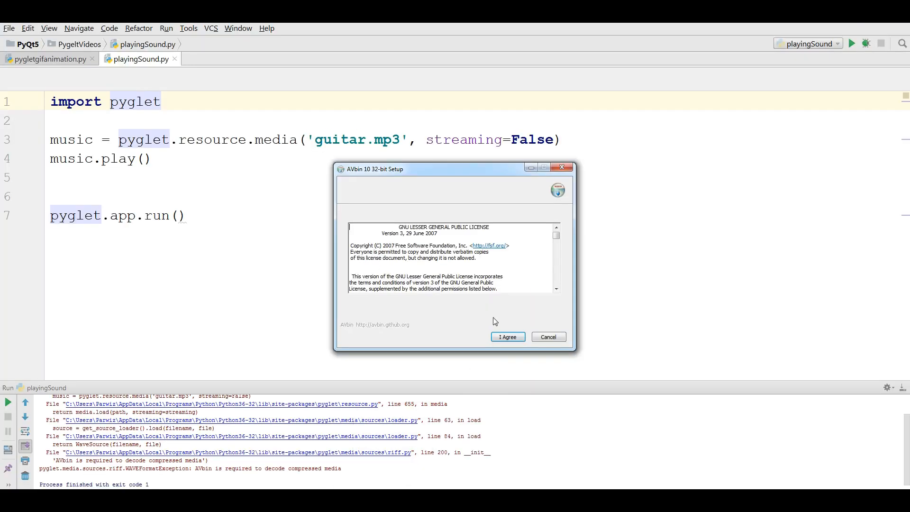
Accept the AVbin 10 32-bit license and close the installer once completed
click(507, 337)
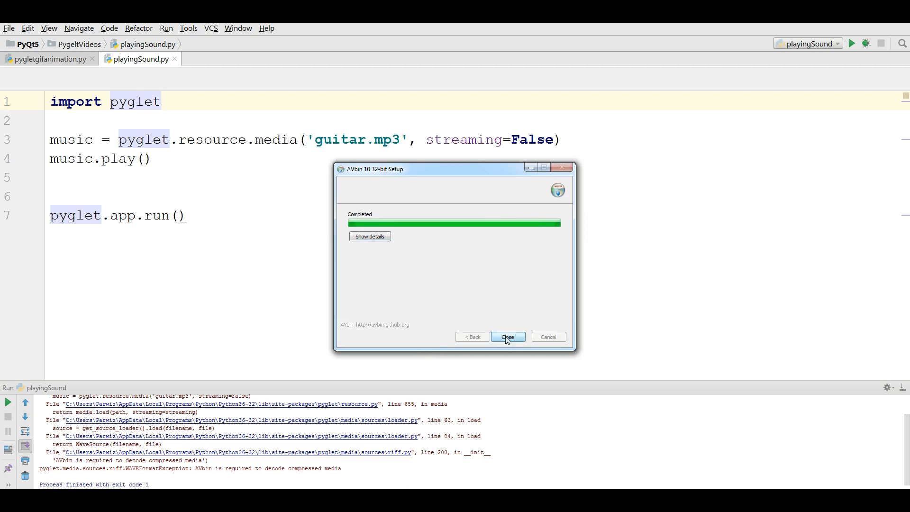
click(506, 337)
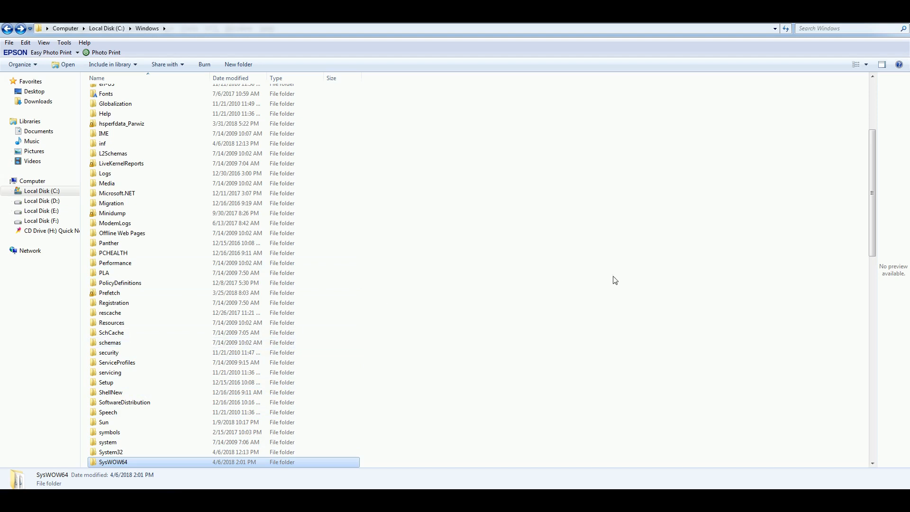
mouse_move(79, 441)
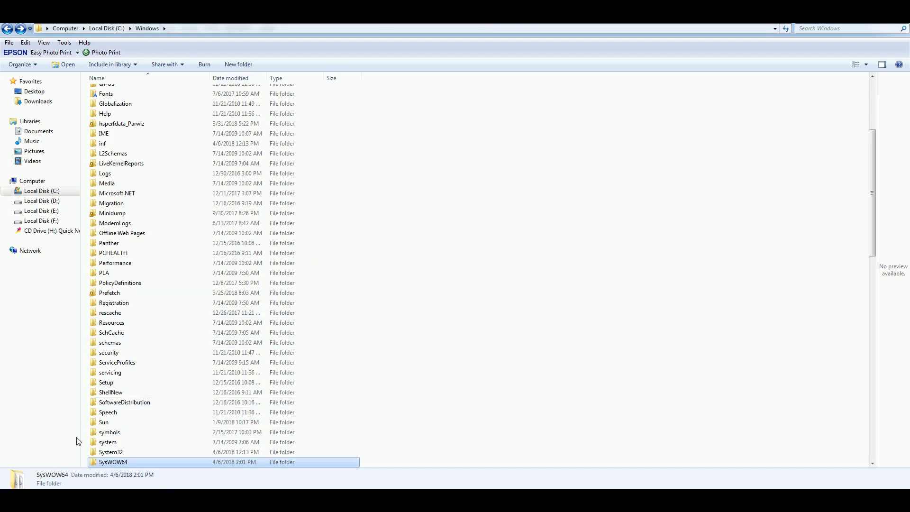
Search the system folder for files starting with 'av' and copy avbin.dll
double_click(111, 451)
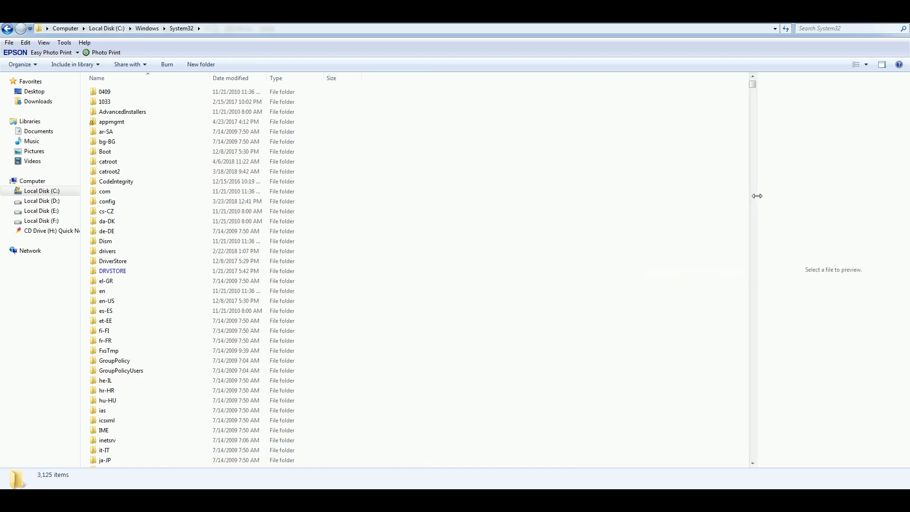
click(829, 28)
text(av)
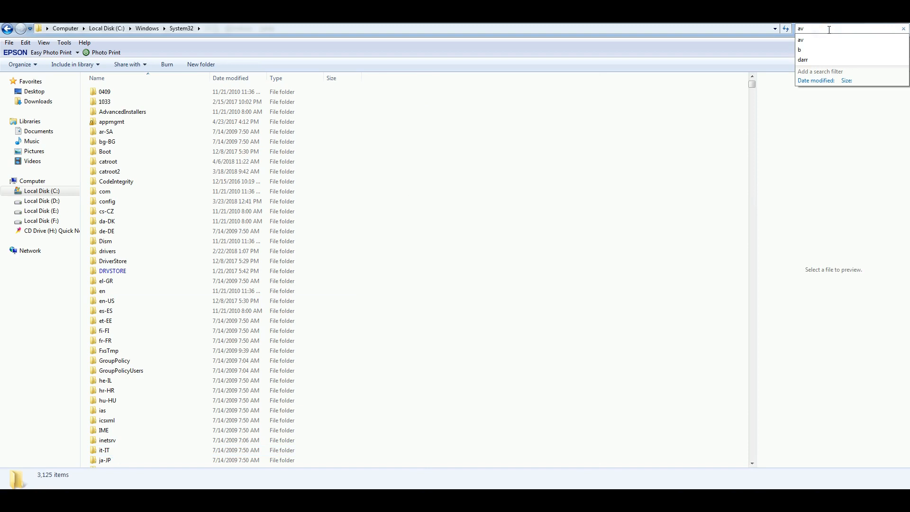
key(Enter)
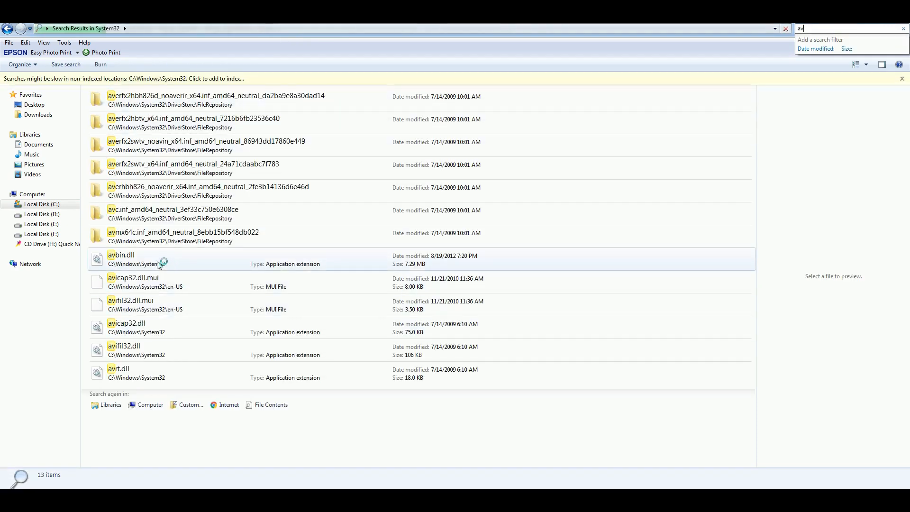
right_click(129, 259)
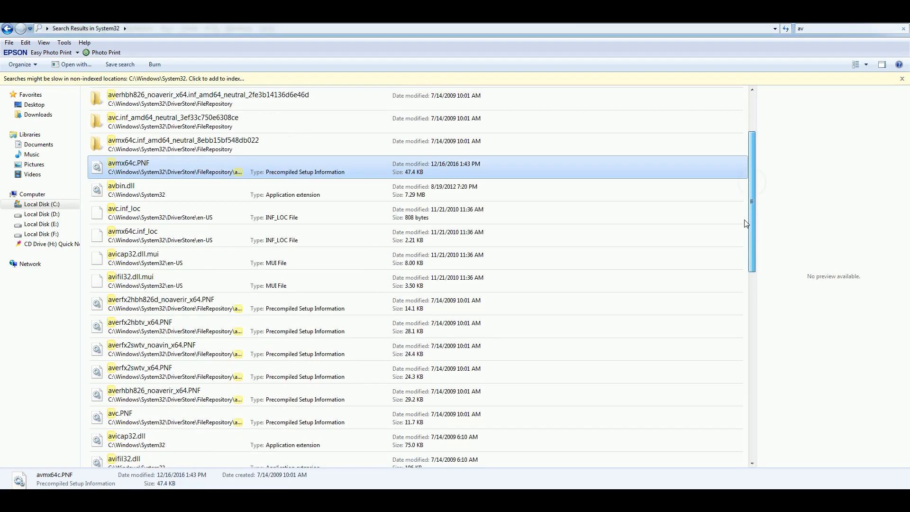
scroll(down, 3)
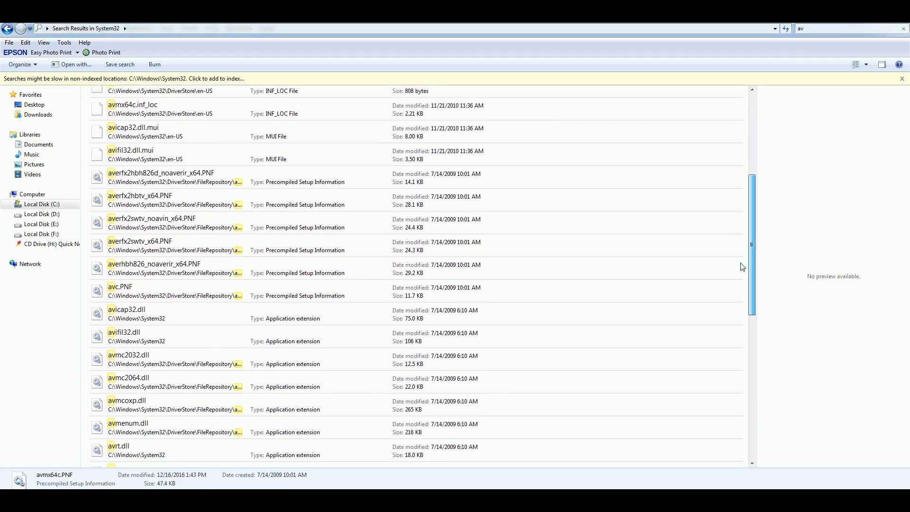
scroll(up, 3)
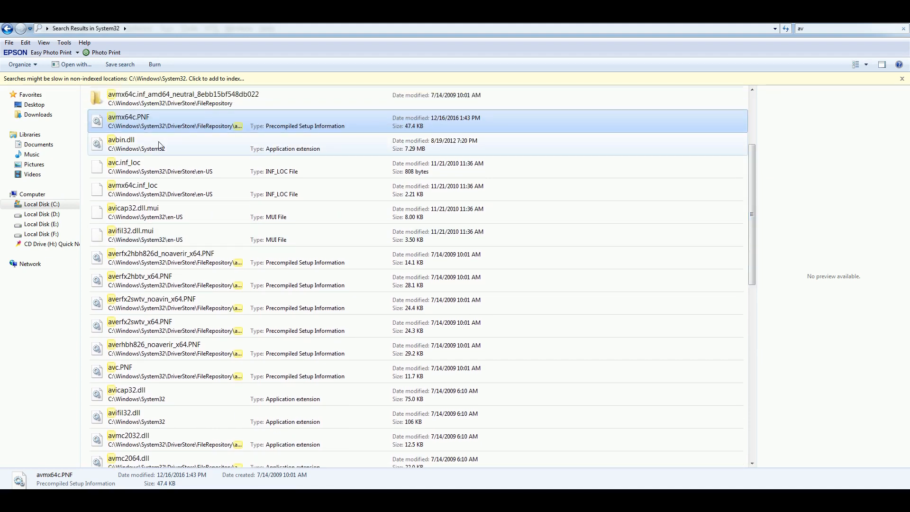
right_click(122, 145)
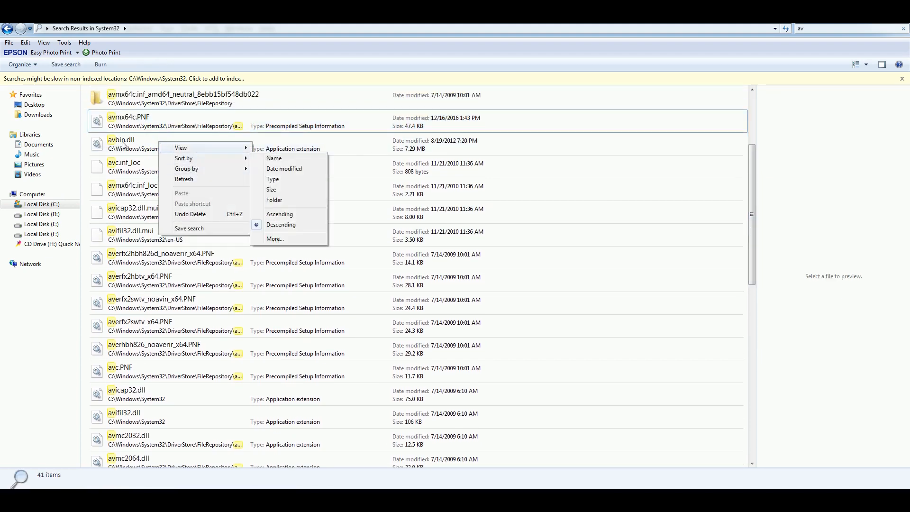
right_click(121, 145)
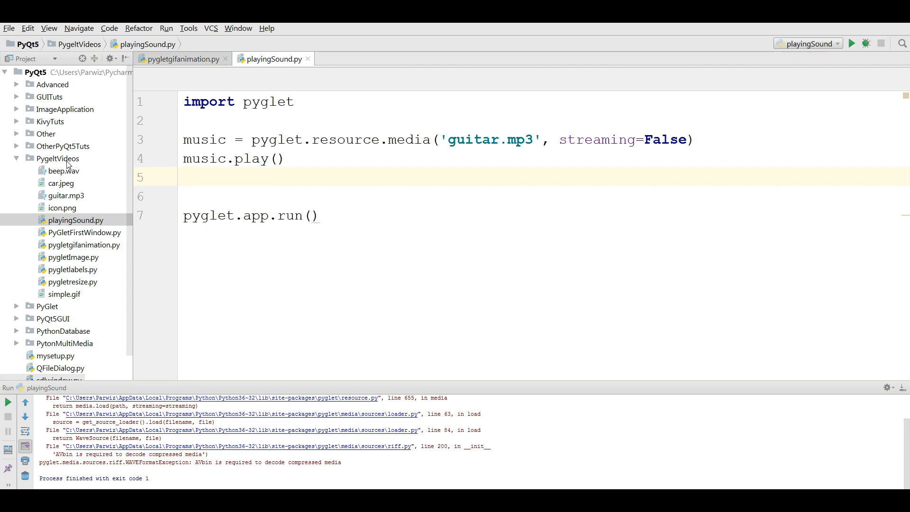
Paste avbin.dll into the PygletVideos folder, confirm the copy, and rerun playingSound
right_click(57, 157)
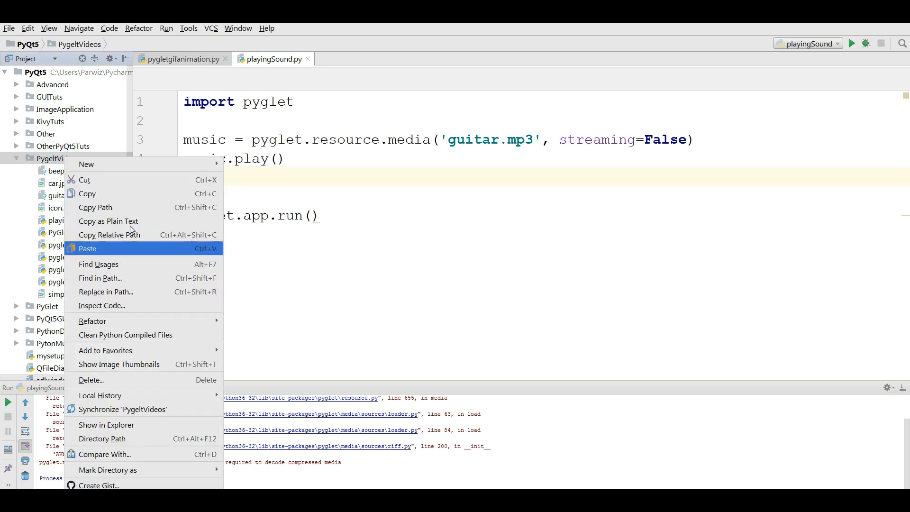
click(88, 249)
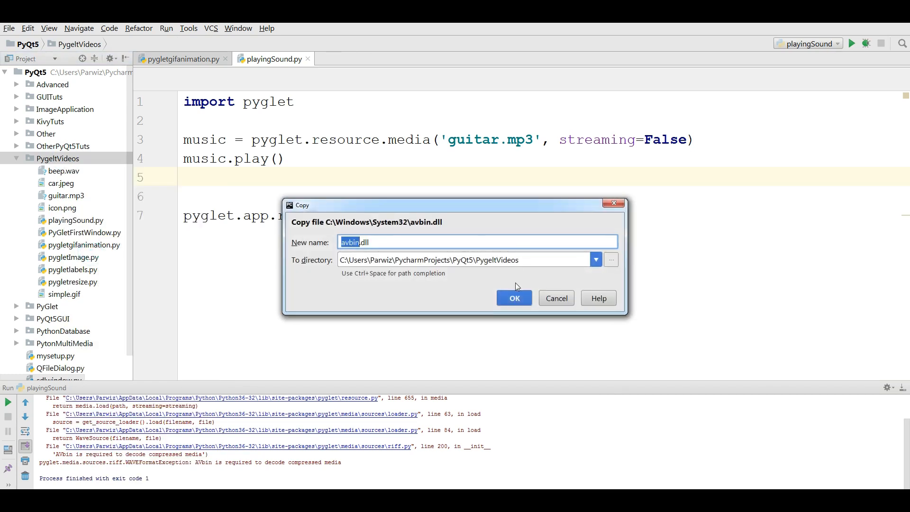
click(513, 298)
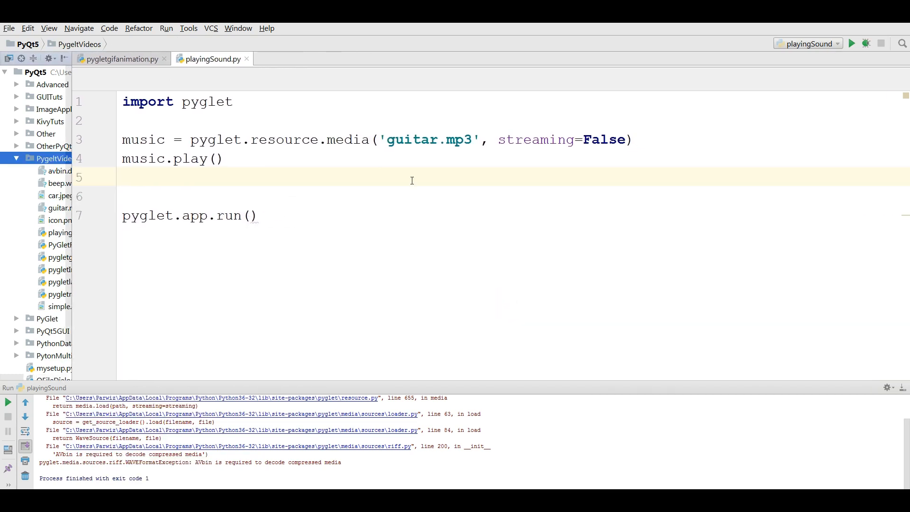
click(852, 44)
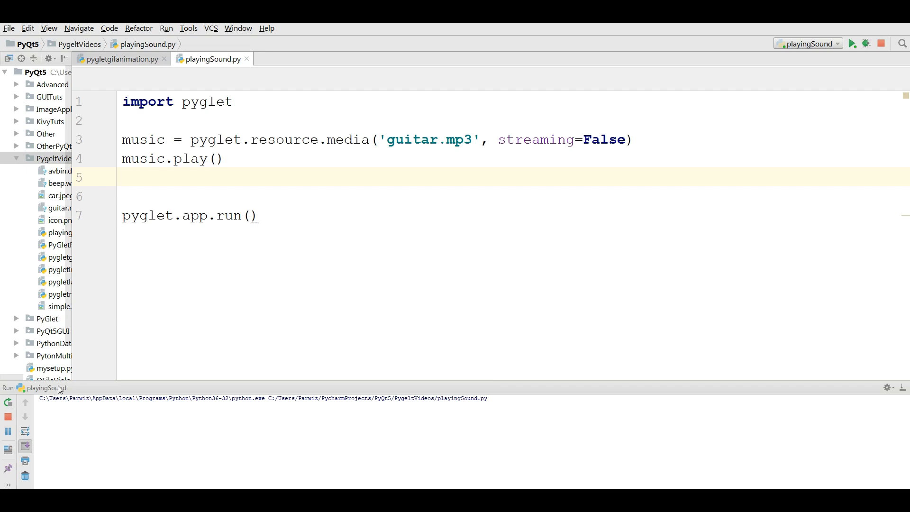
right_click(41, 387)
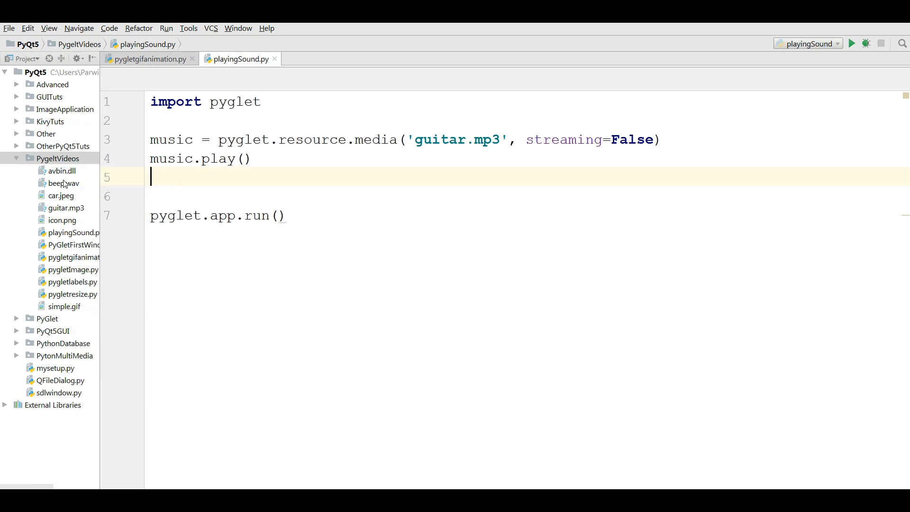
Select avbin.dll in the PygletVideos project tree and delete it
click(62, 170)
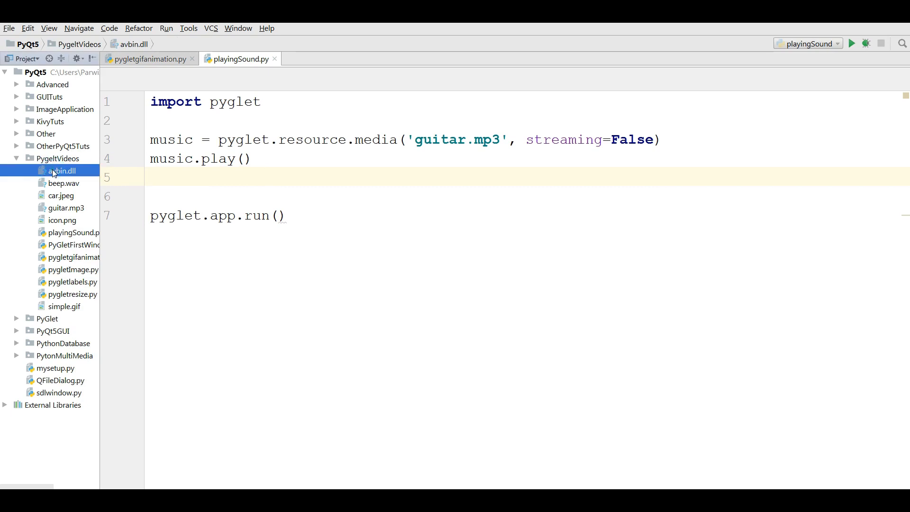
right_click(490, 155)
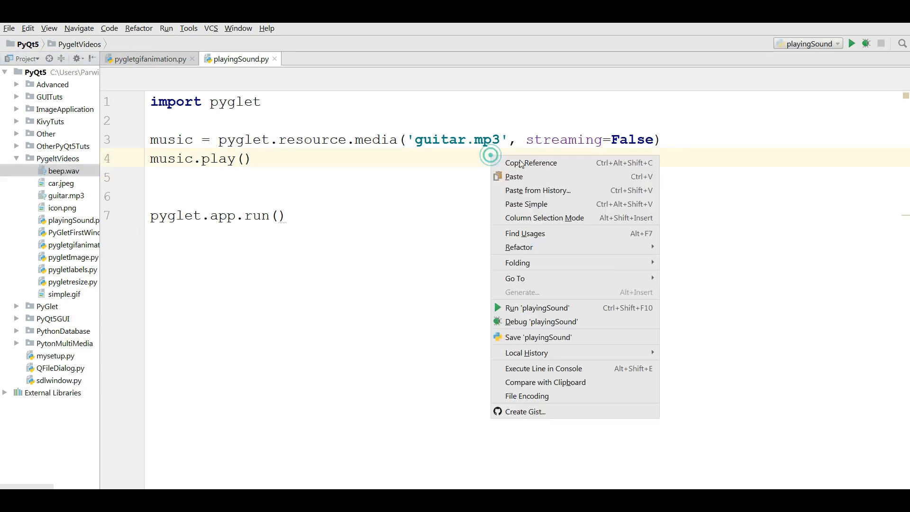
click(536, 308)
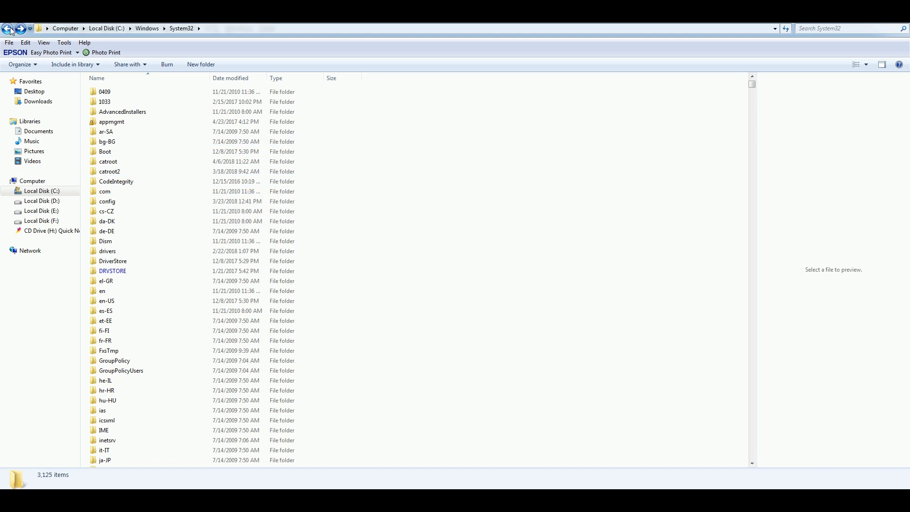
Go back from the search results to C:\Windows and open SysWOW64
click(8, 28)
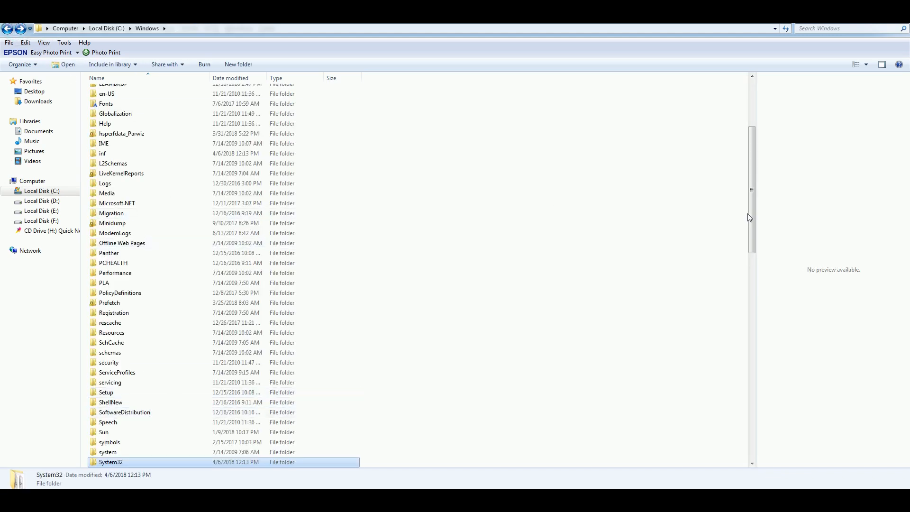
scroll(down, 3)
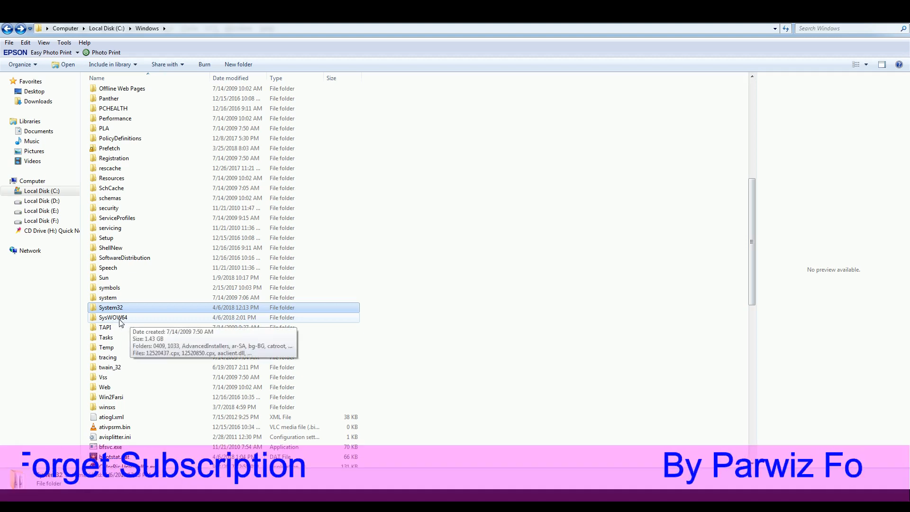
double_click(114, 318)
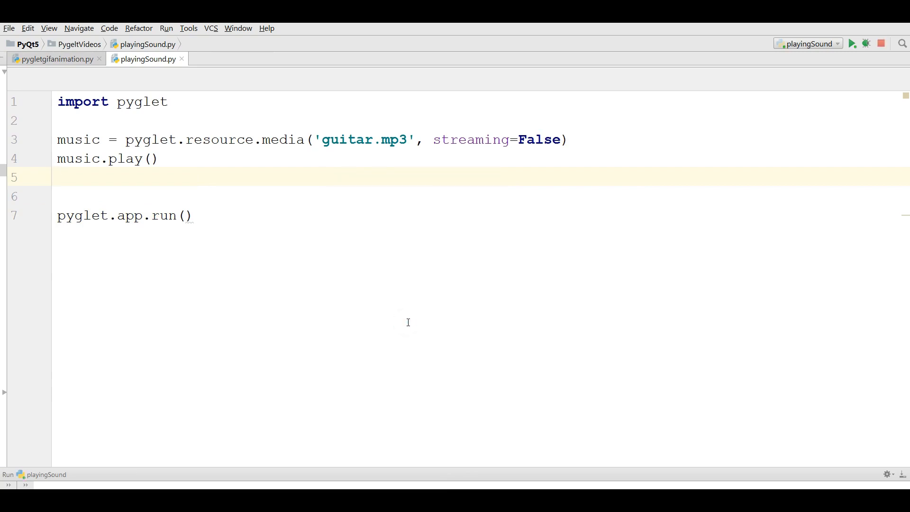
mouse_move(162, 429)
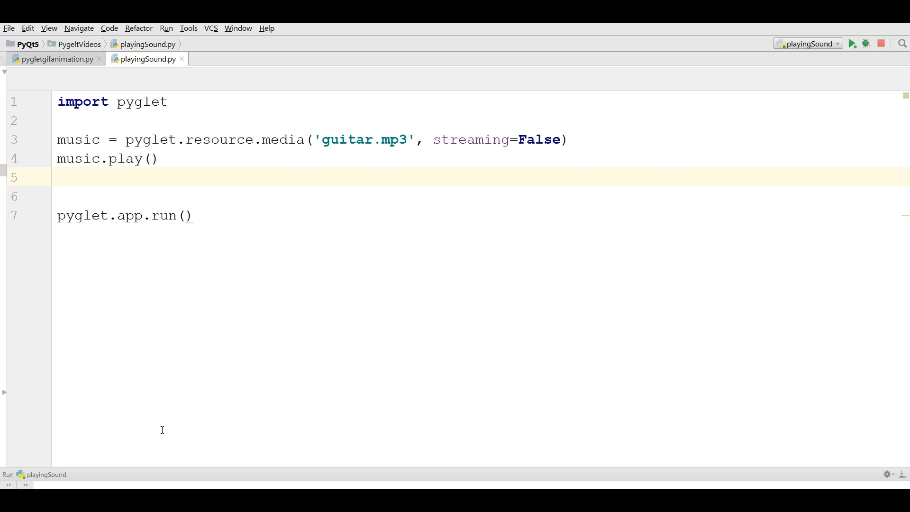
Rerun playingSound.py via the editor context menu, then close its Run output tab
right_click(33, 474)
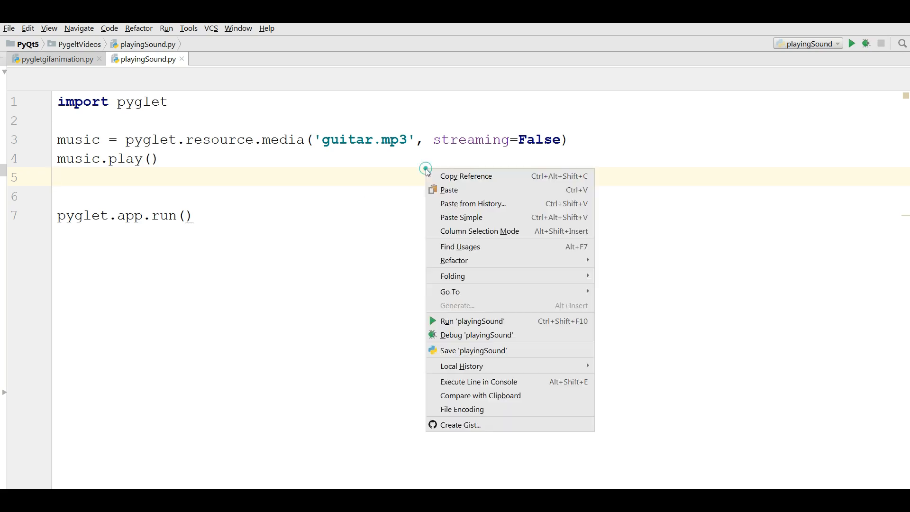
click(473, 321)
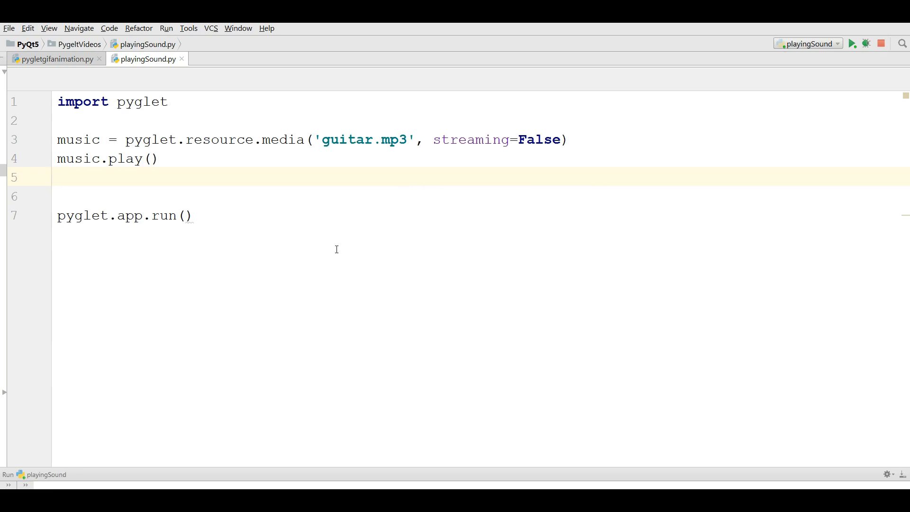
mouse_move(109, 369)
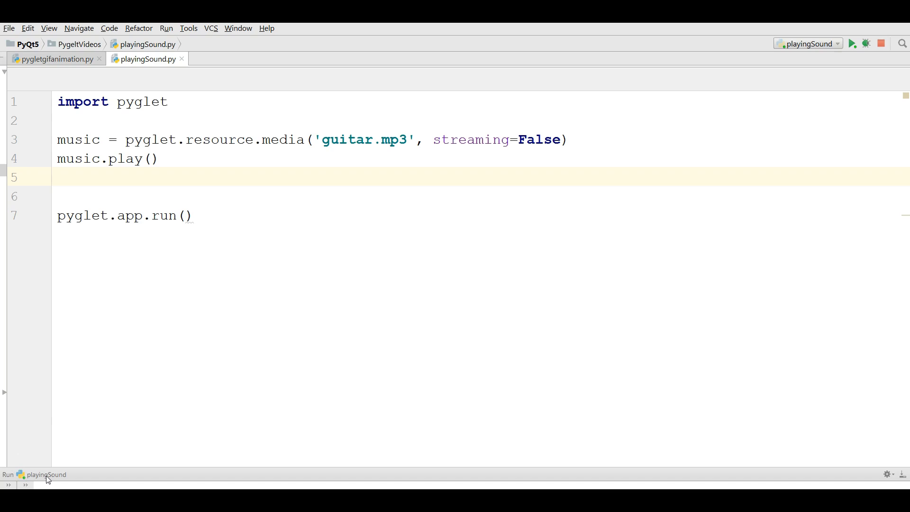
right_click(45, 475)
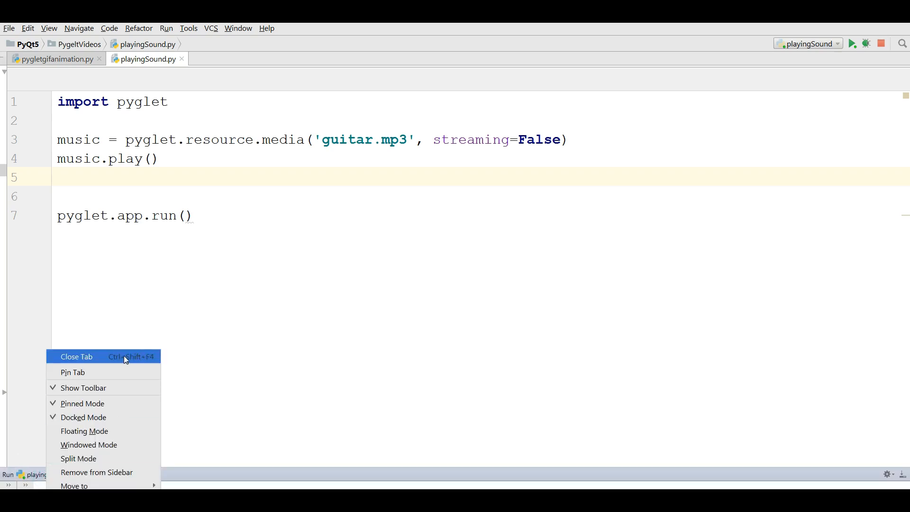
click(455, 276)
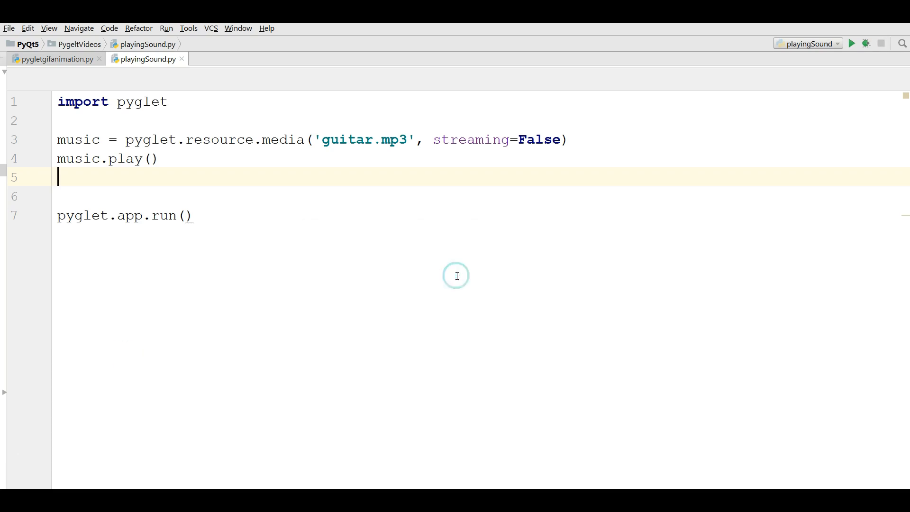